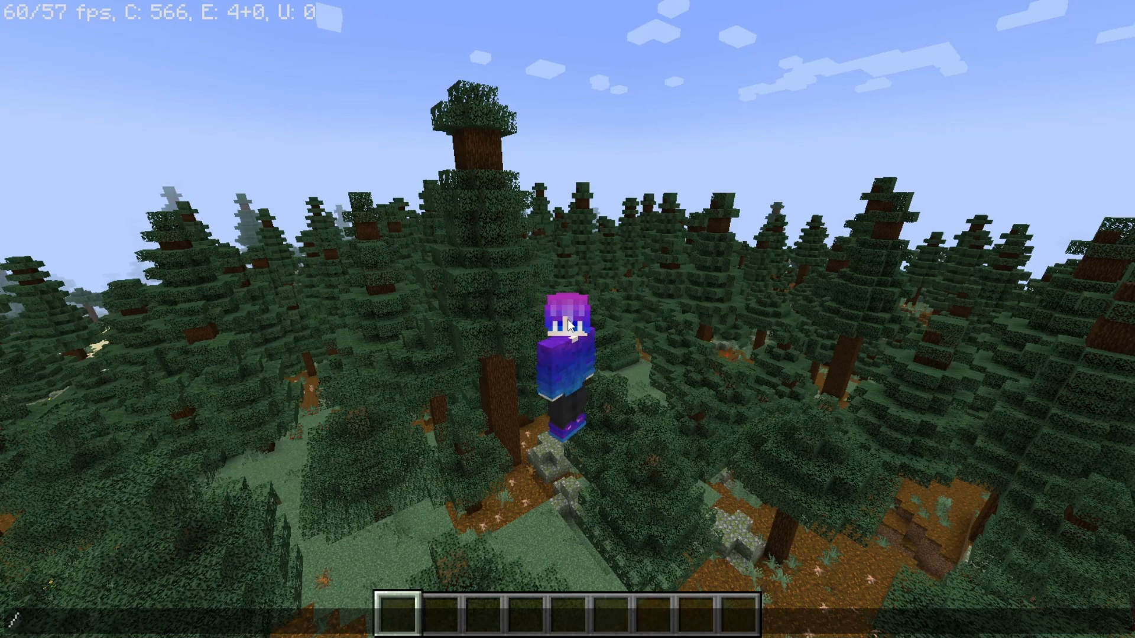
Enter /announce with the message '&6&lEVENT | &dDROPPER &f@ 10:45 EST: &9[DISCORD REQUIRED]' in chat.
type("/announce")
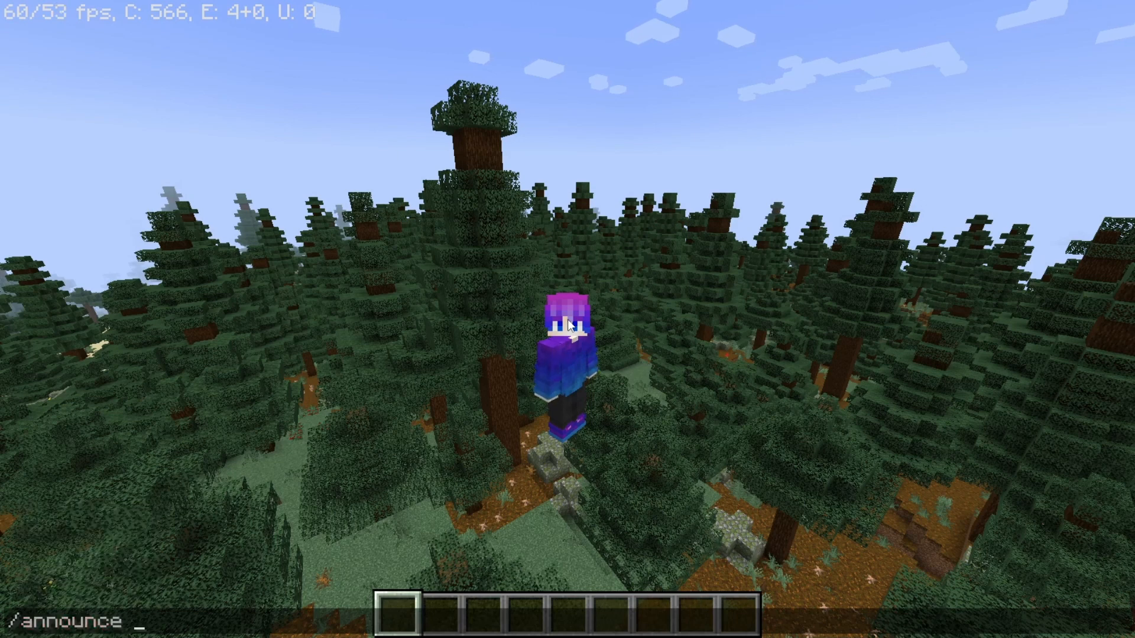
mouse_move(298, 530)
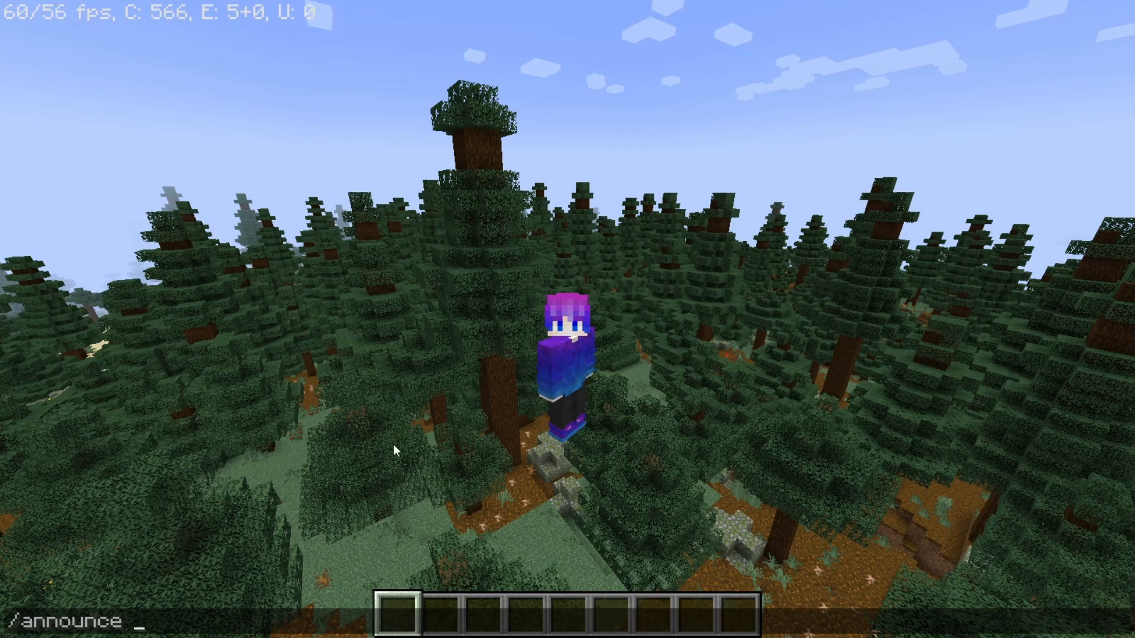
type("&6&lEVENT | &dDROPPER &f@ 10:45 EST: &9[DISCORD REQUIRED]")
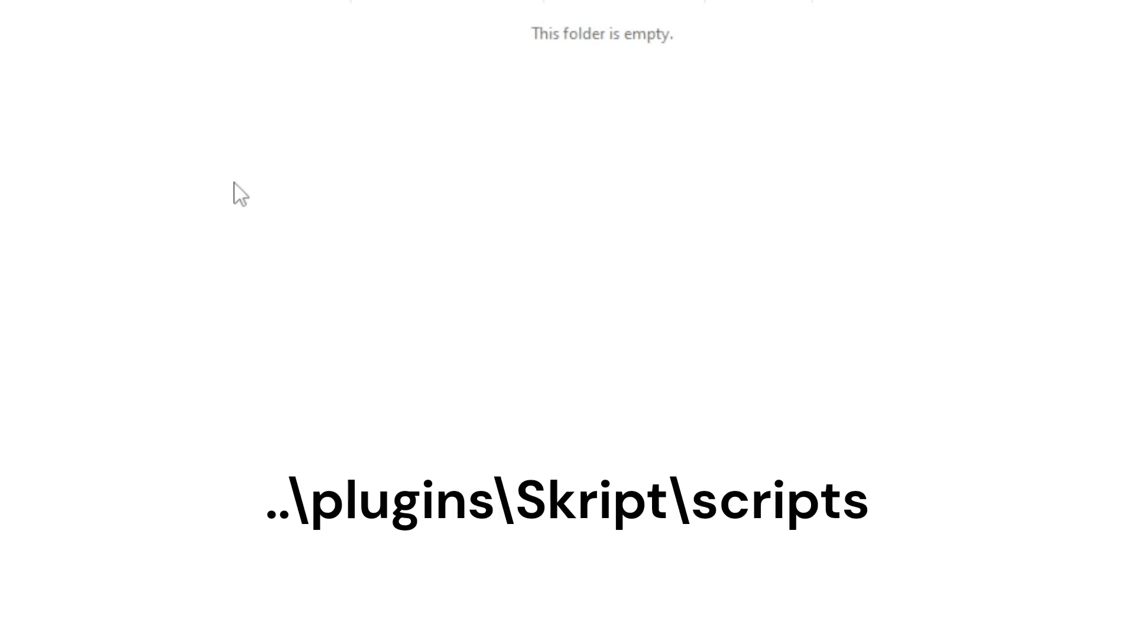
mouse_move(228, 201)
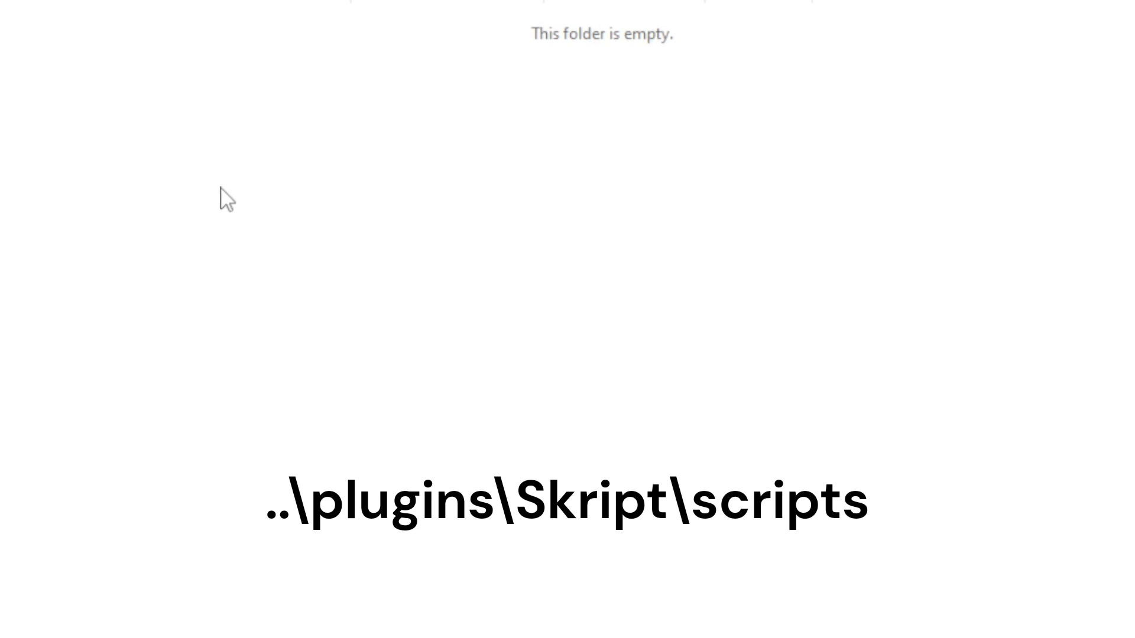
mouse_move(219, 204)
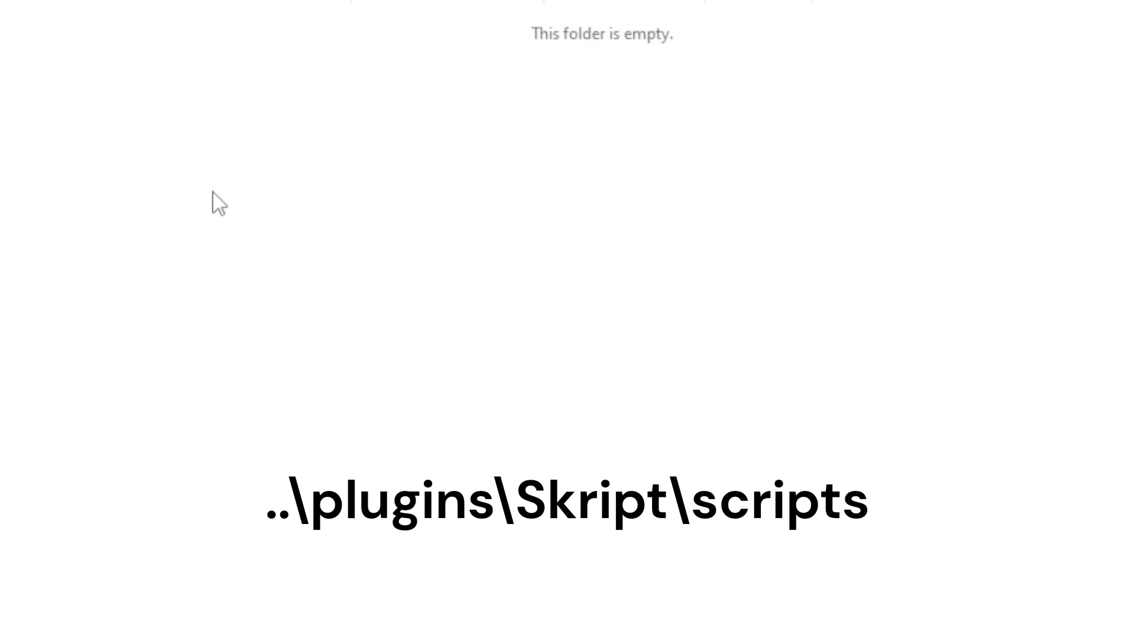
Create a new text document in the scripts folder and name it announcement.sk.
right_click(220, 203)
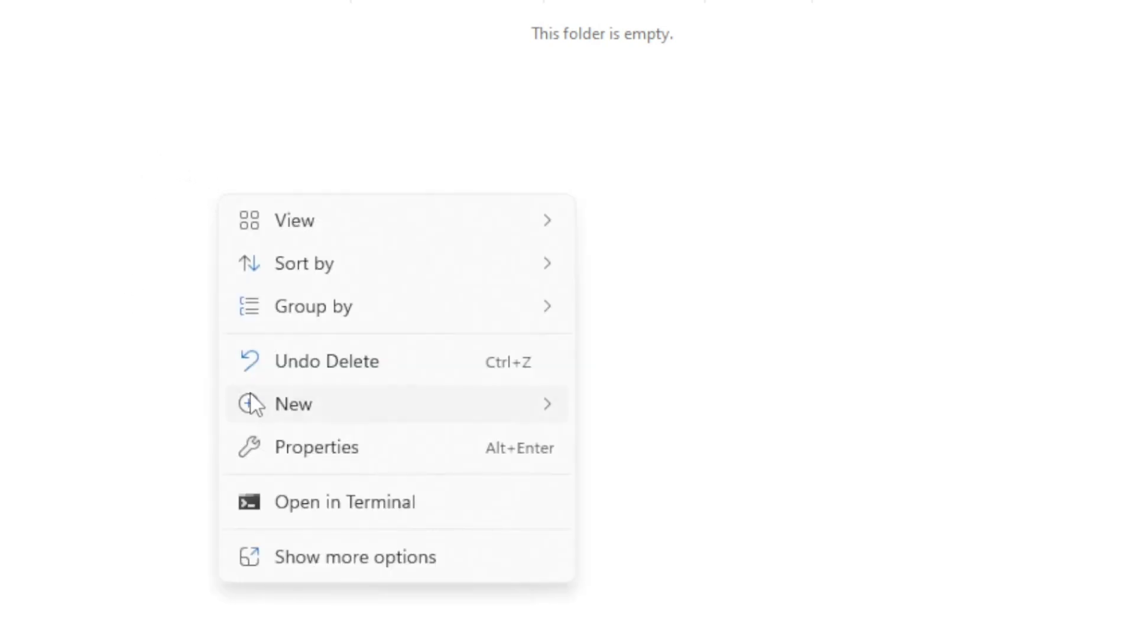
left_click(294, 404)
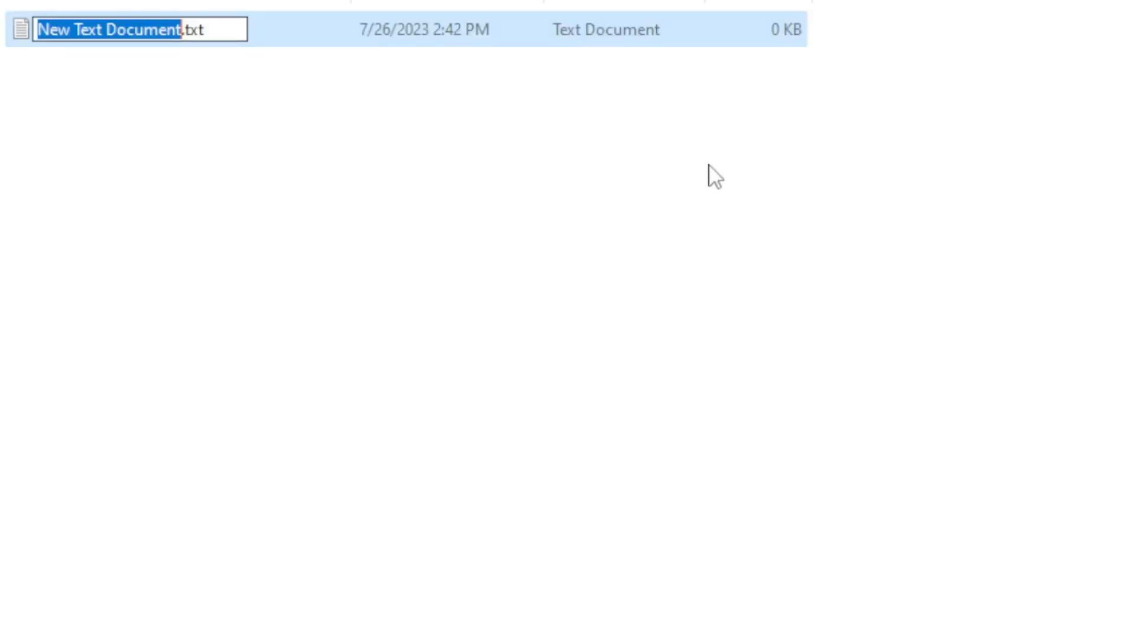
key("ctrl+a")
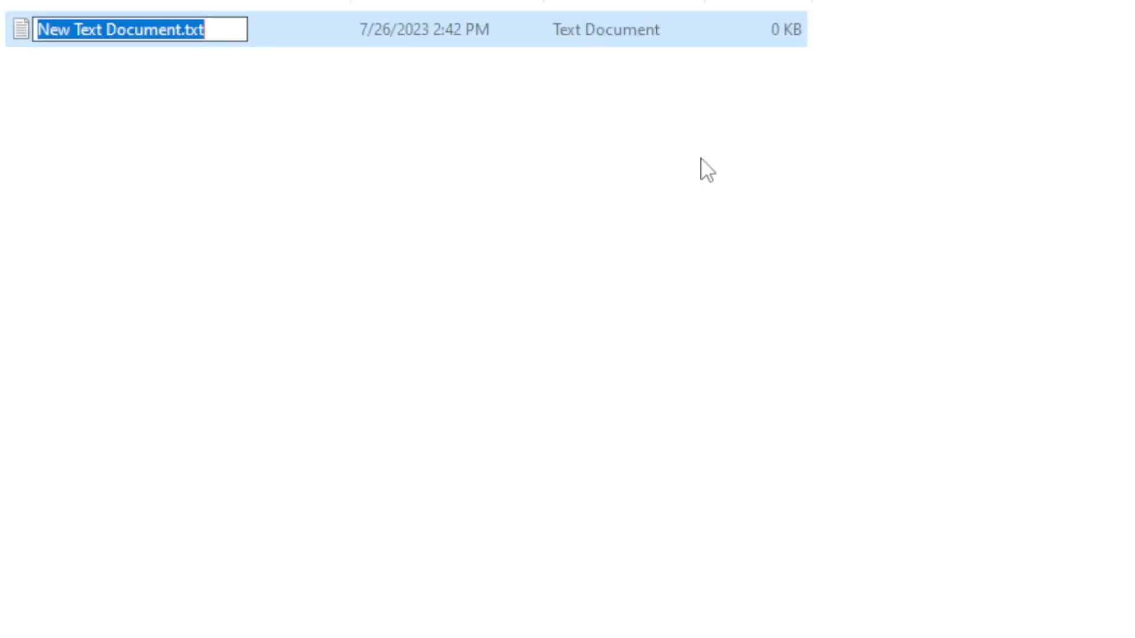
type("annou")
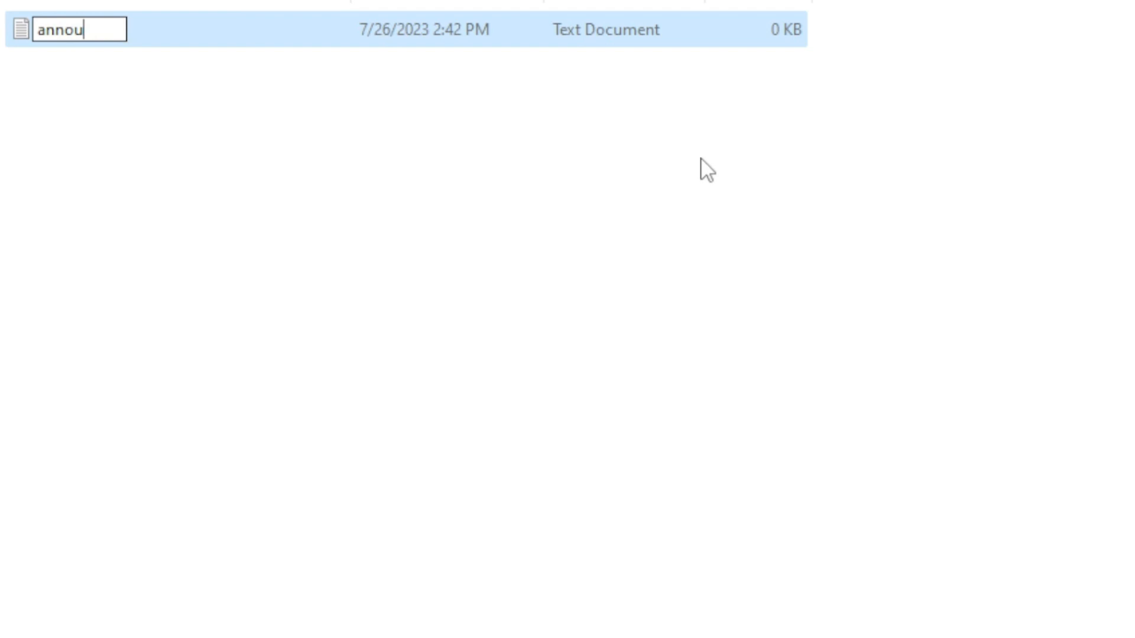
type("ncement.")
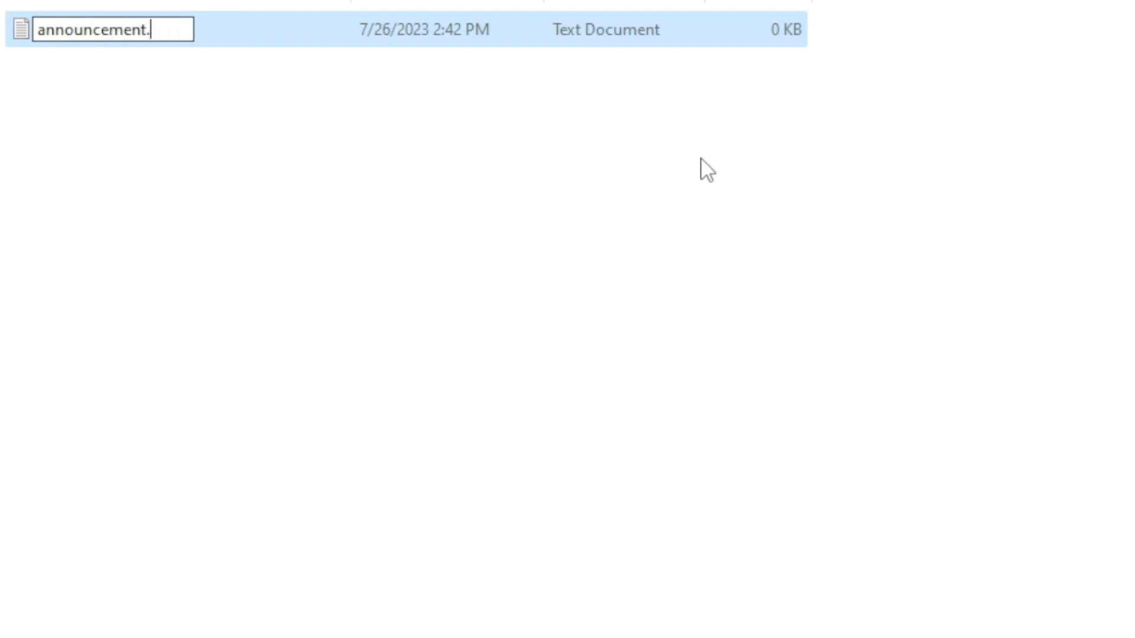
type("sk")
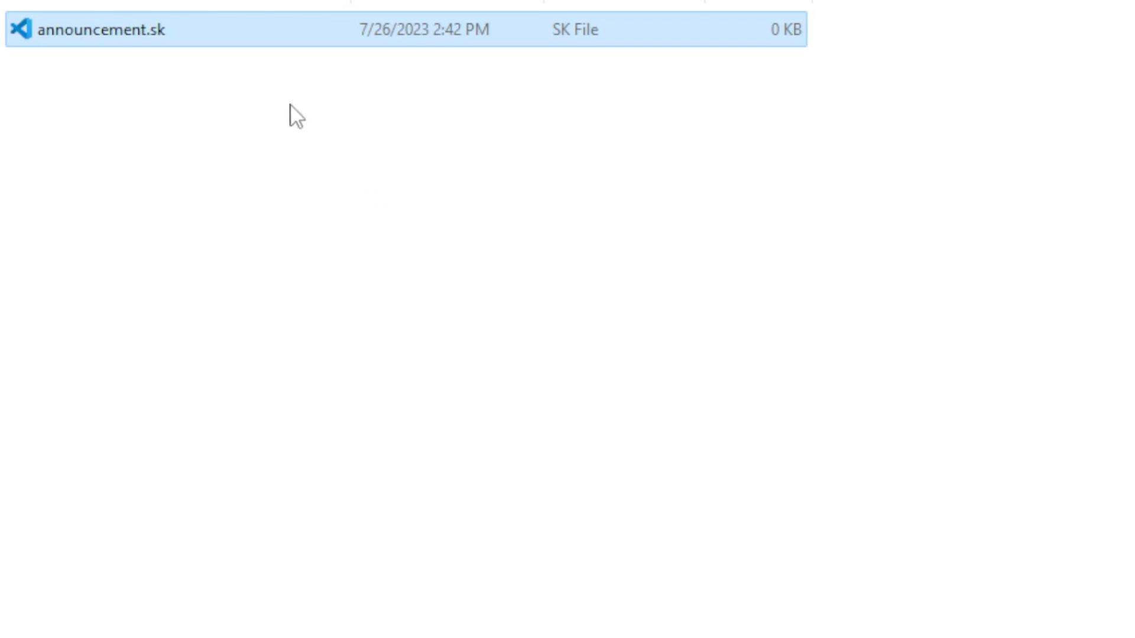
mouse_move(266, 134)
type("command /annou")
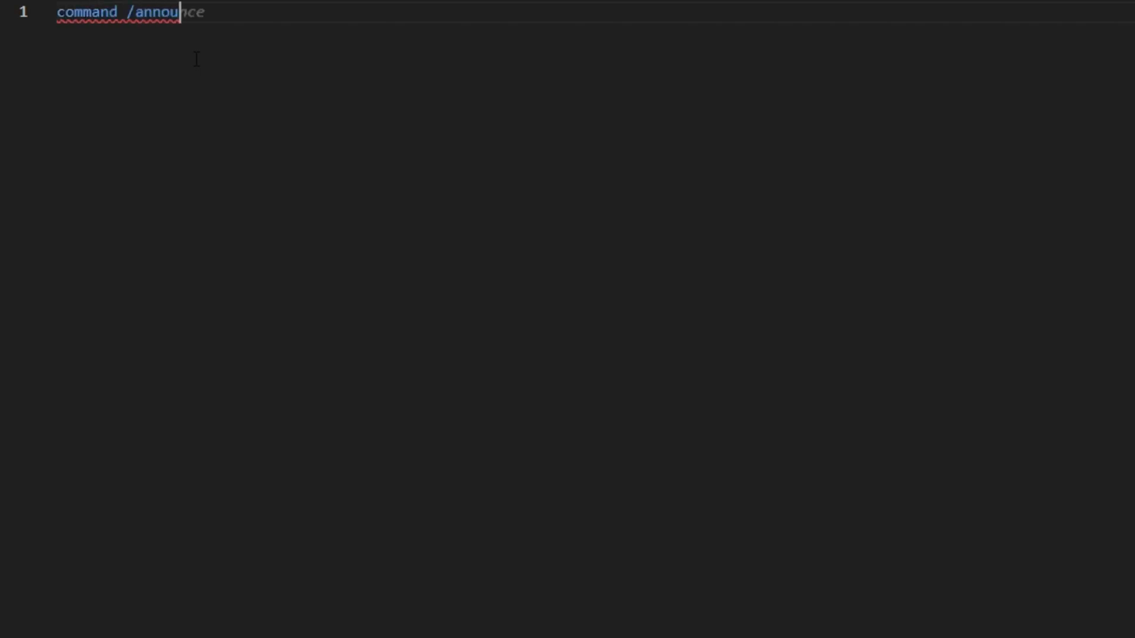
Give /announce a [<text>] argument, permission core.announce and message '&cAccess denied'.
type("[<text>announce]")
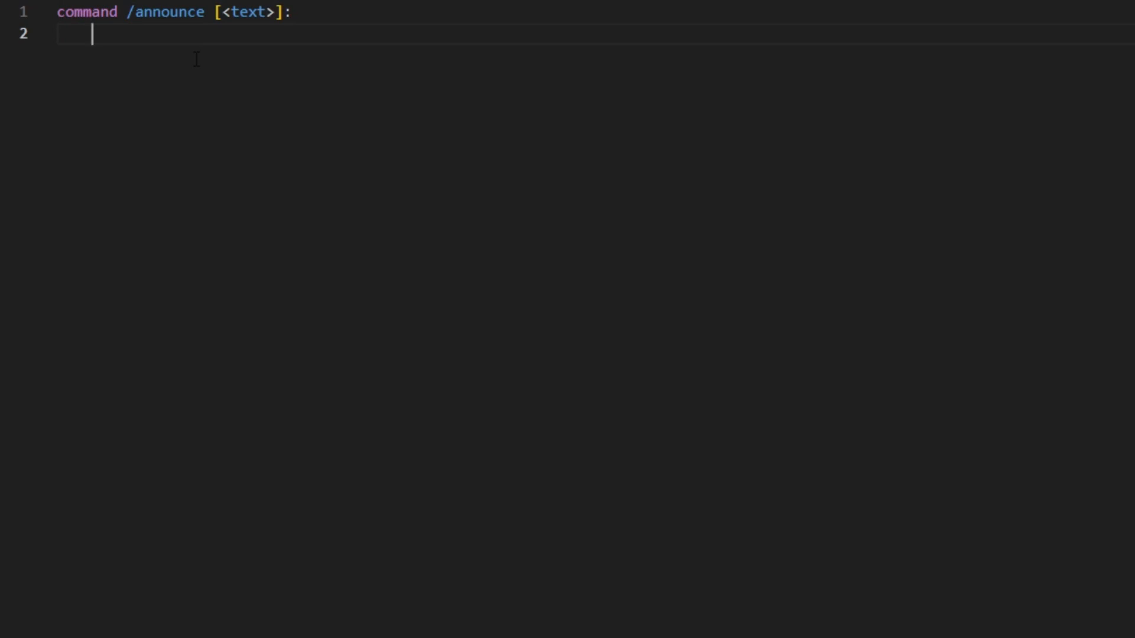
type("permission:")
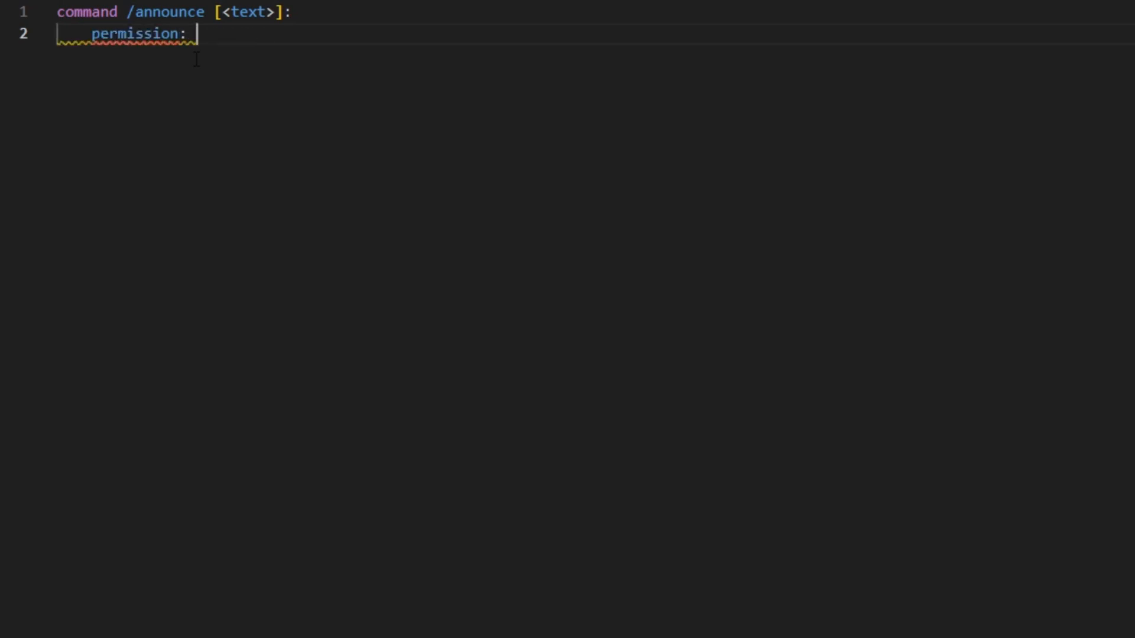
type("core.announce")
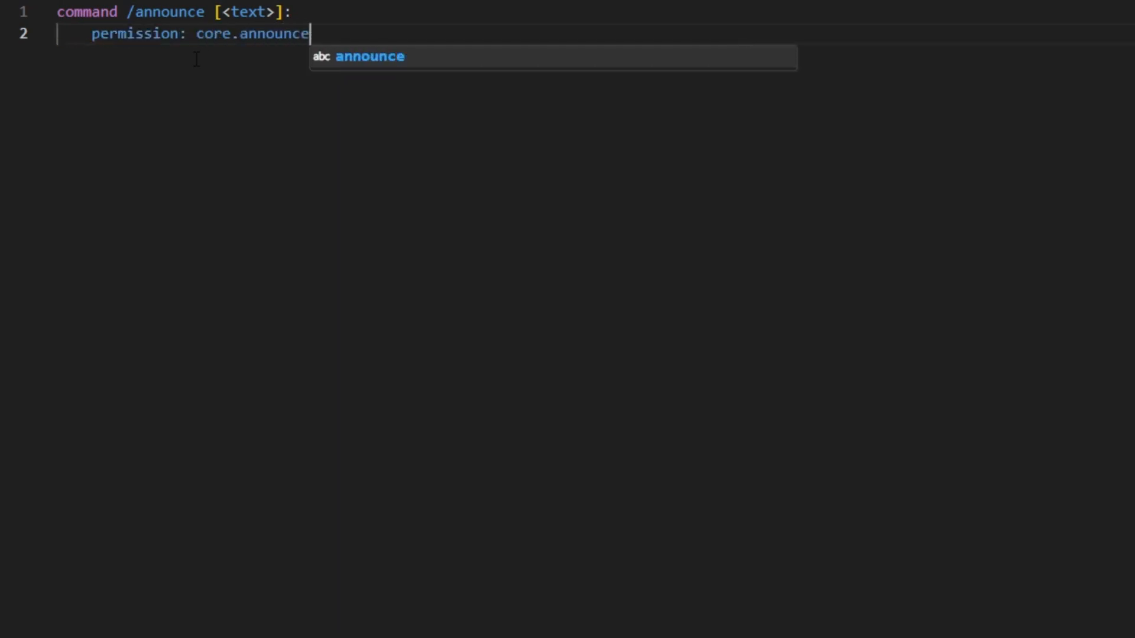
key("Escape")
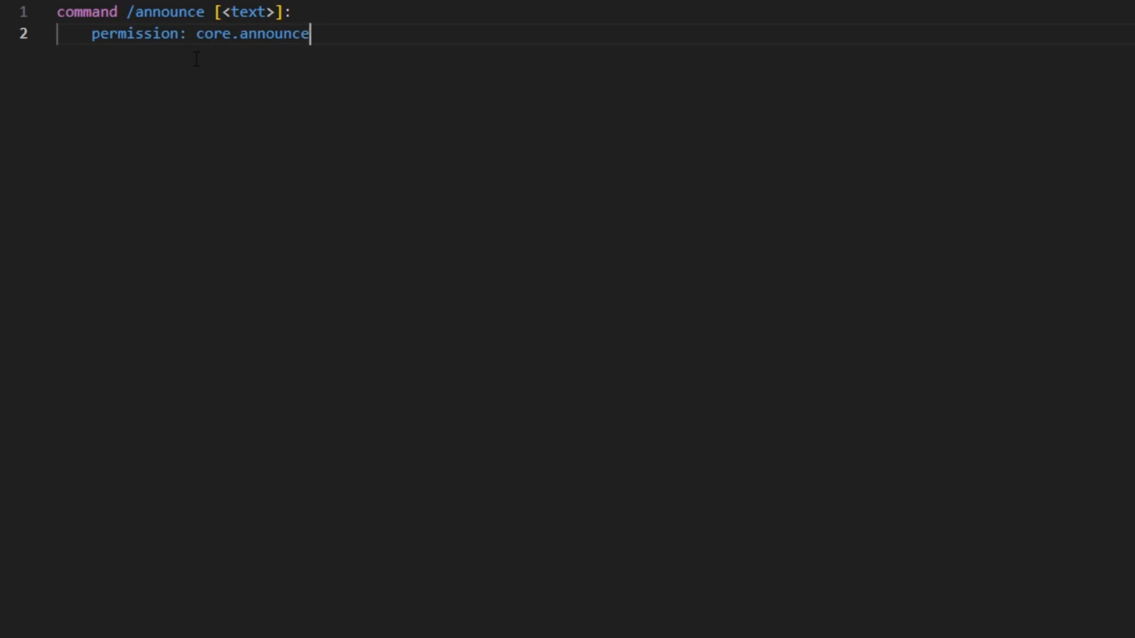
type("permission")
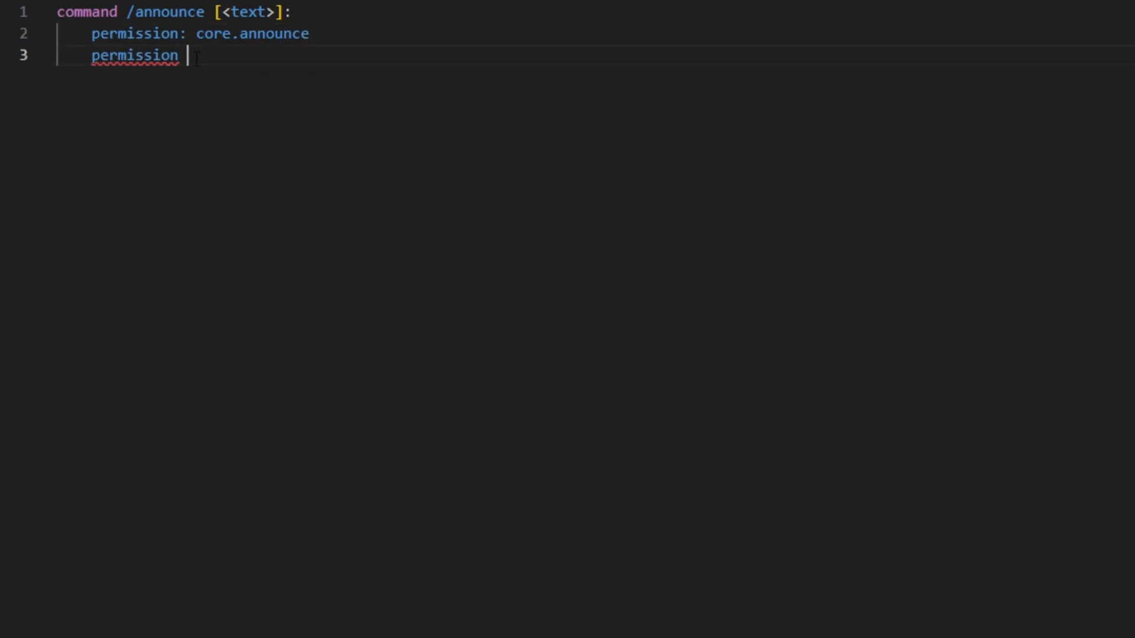
type("message: &c")
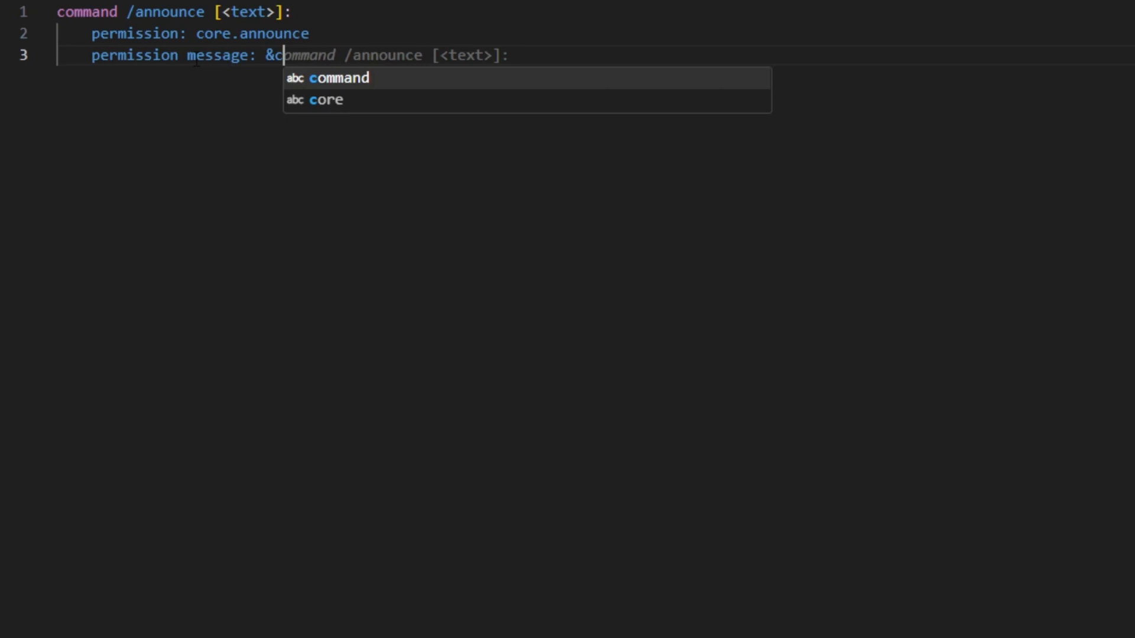
left_click(326, 99)
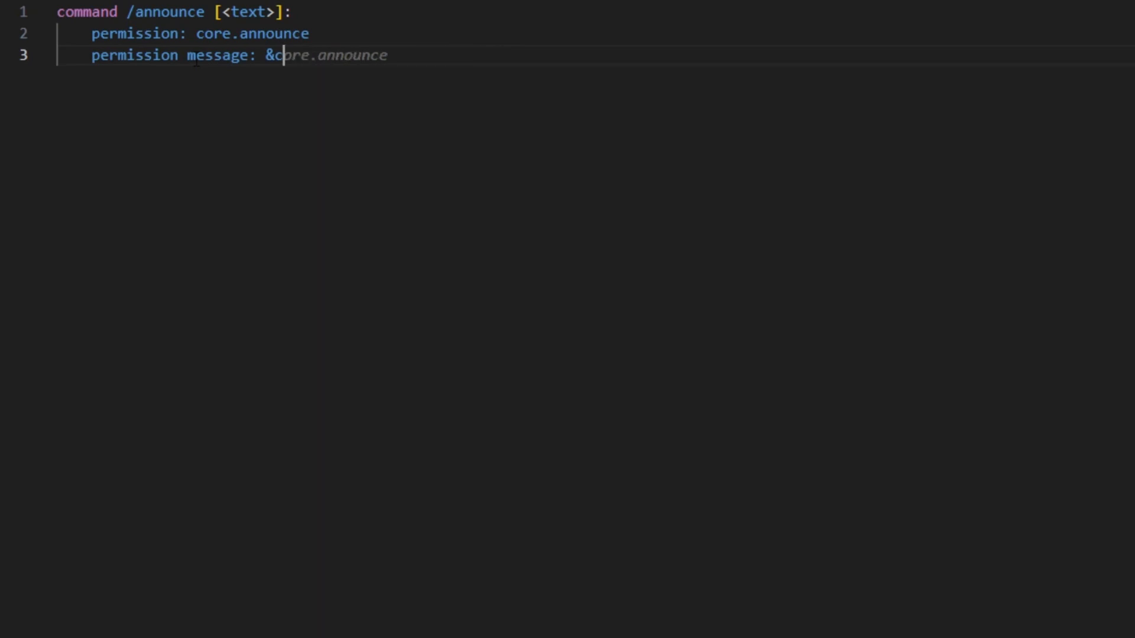
type("A")
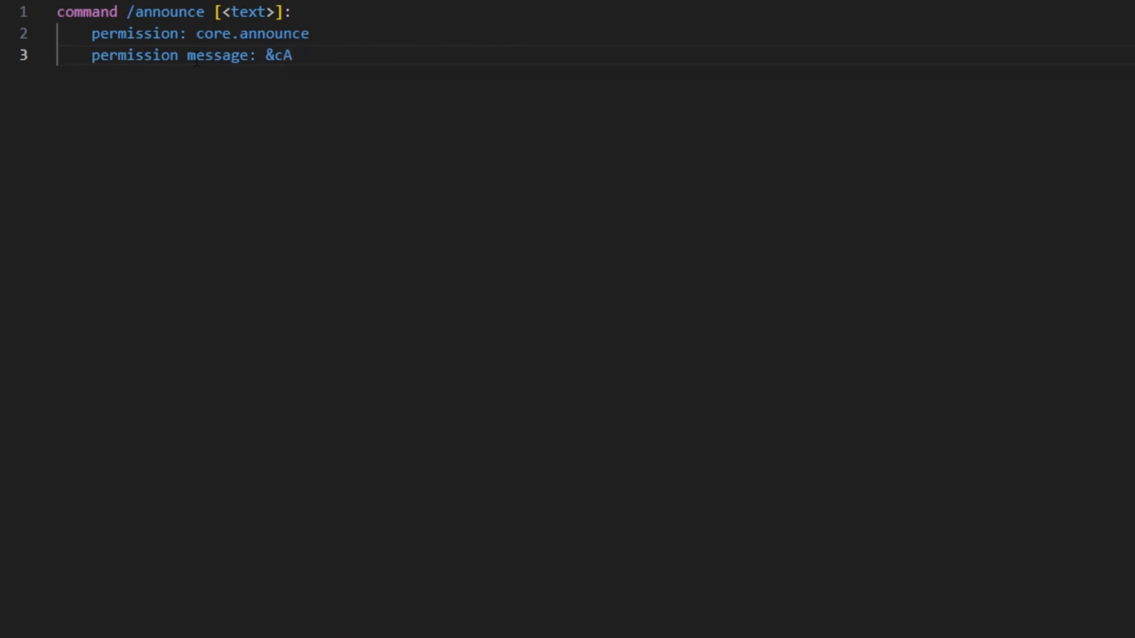
type("ccess denied")
type("trigger:")
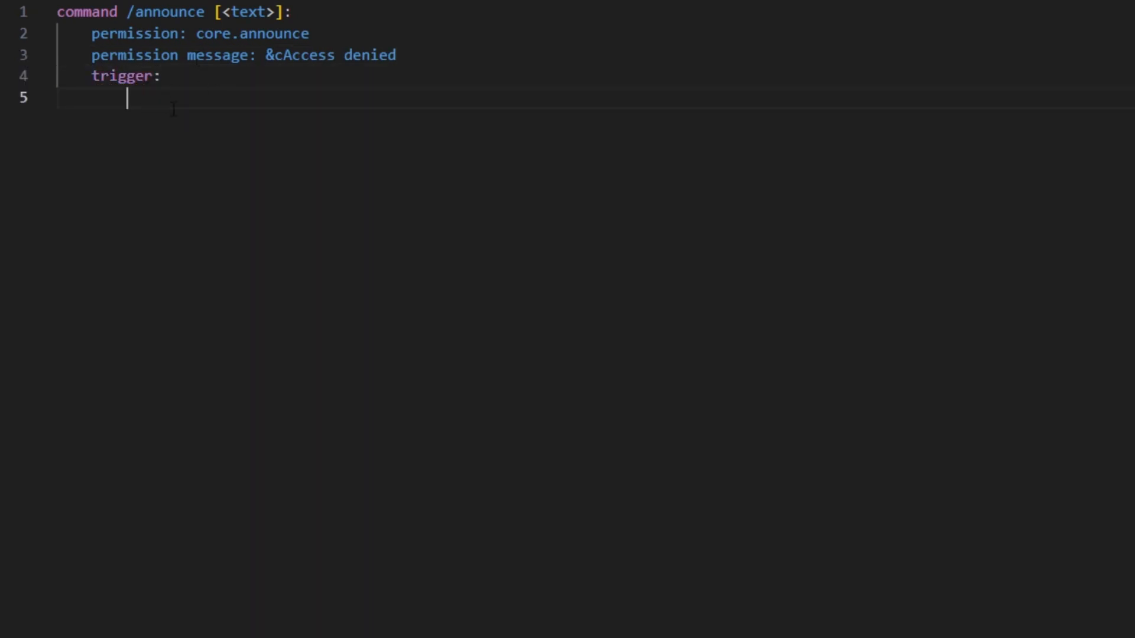
Under trigger, start the condition 'if arg-1 is set:'.
left_click_drag(126, 98, 293, 12)
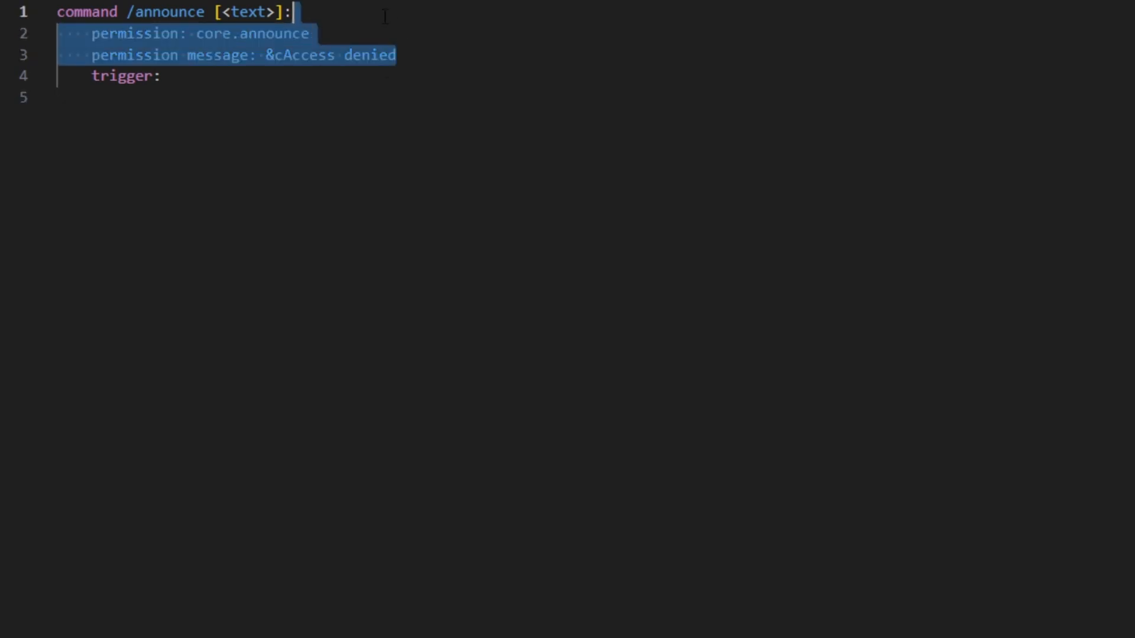
left_click(264, 98)
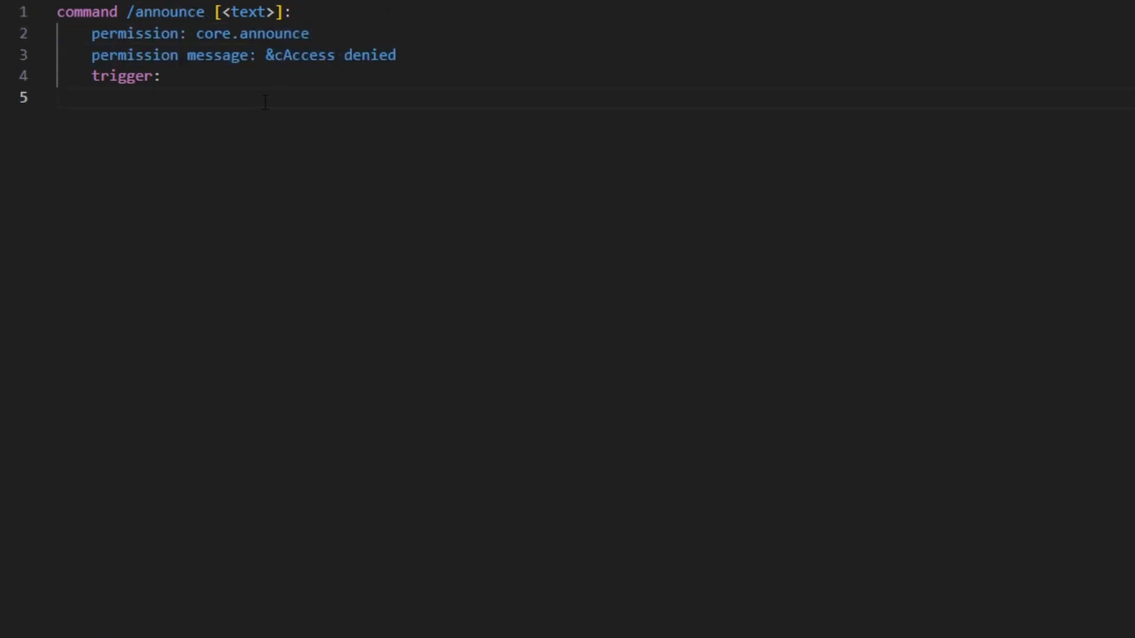
type("if")
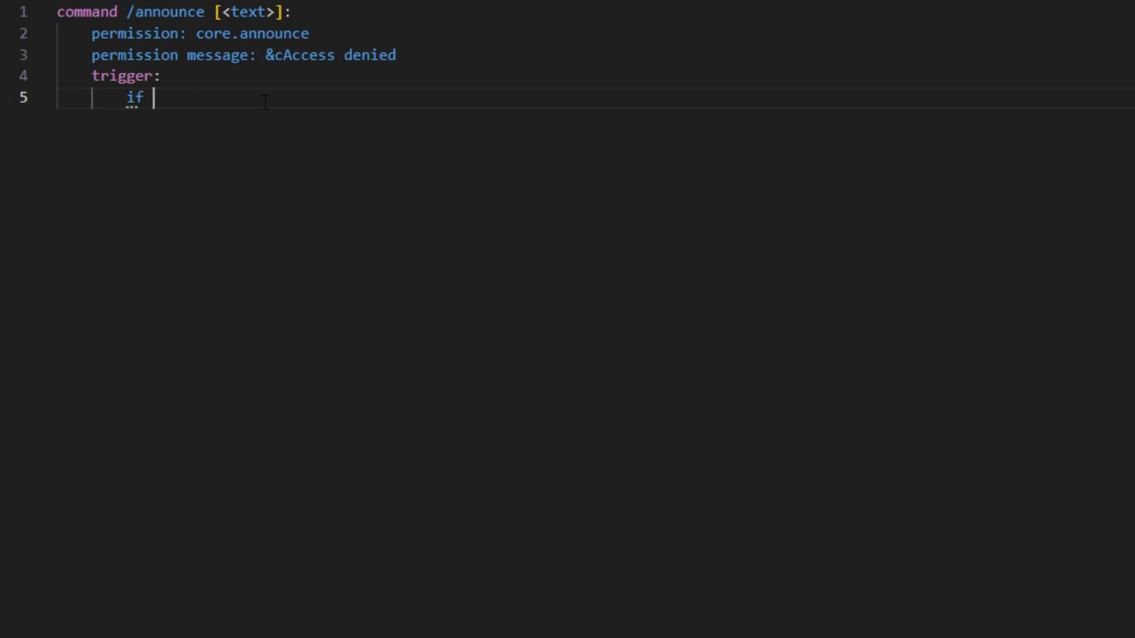
type("arg-1 is set:")
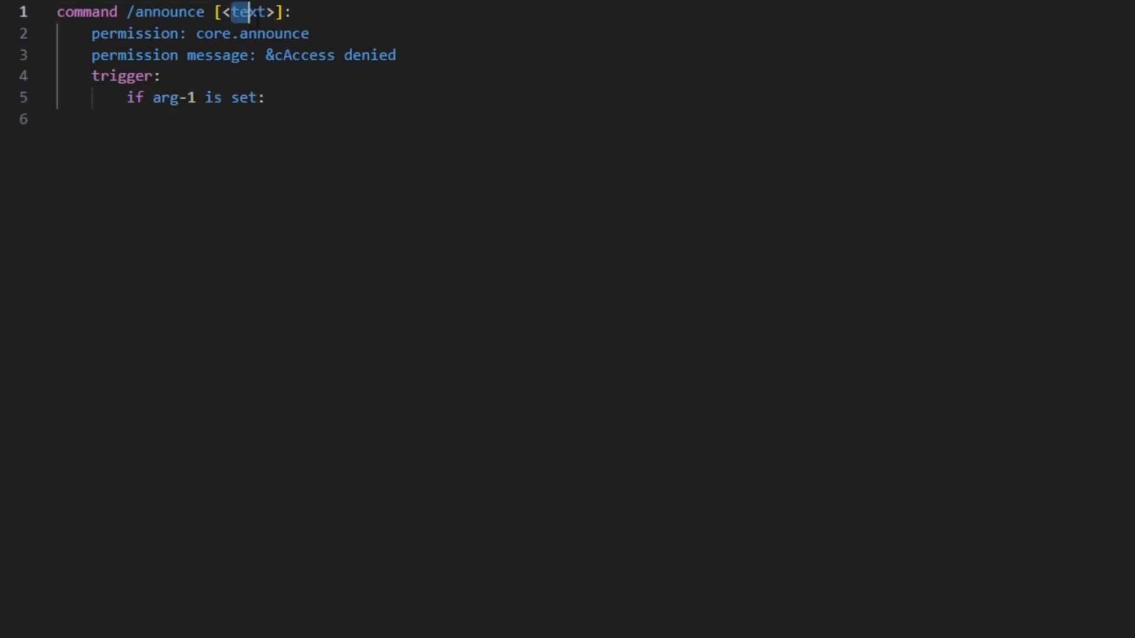
Send title '&e&lANNOUNCEMENT' to all players for 5 seconds inside the if block.
left_click(303, 119)
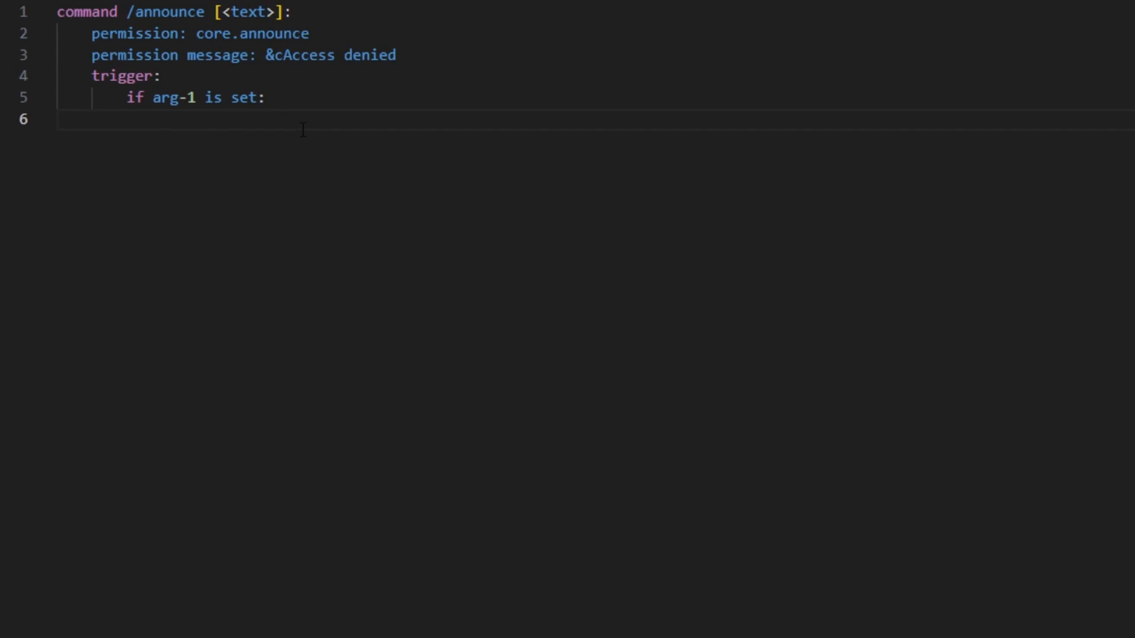
type("se")
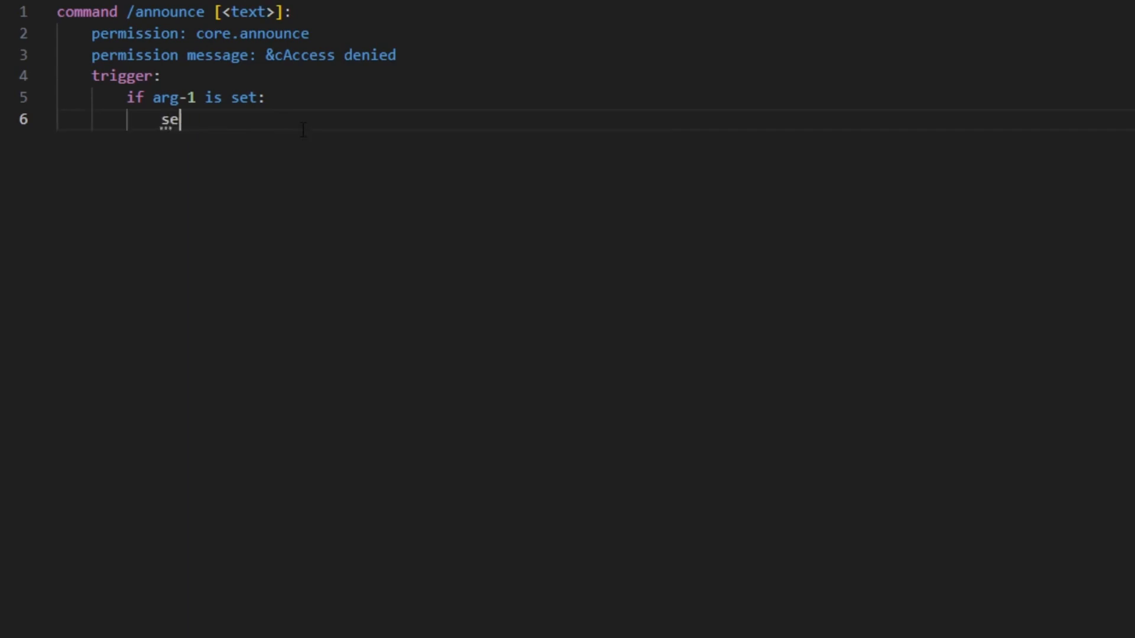
type("nd title \"Access denied\"")
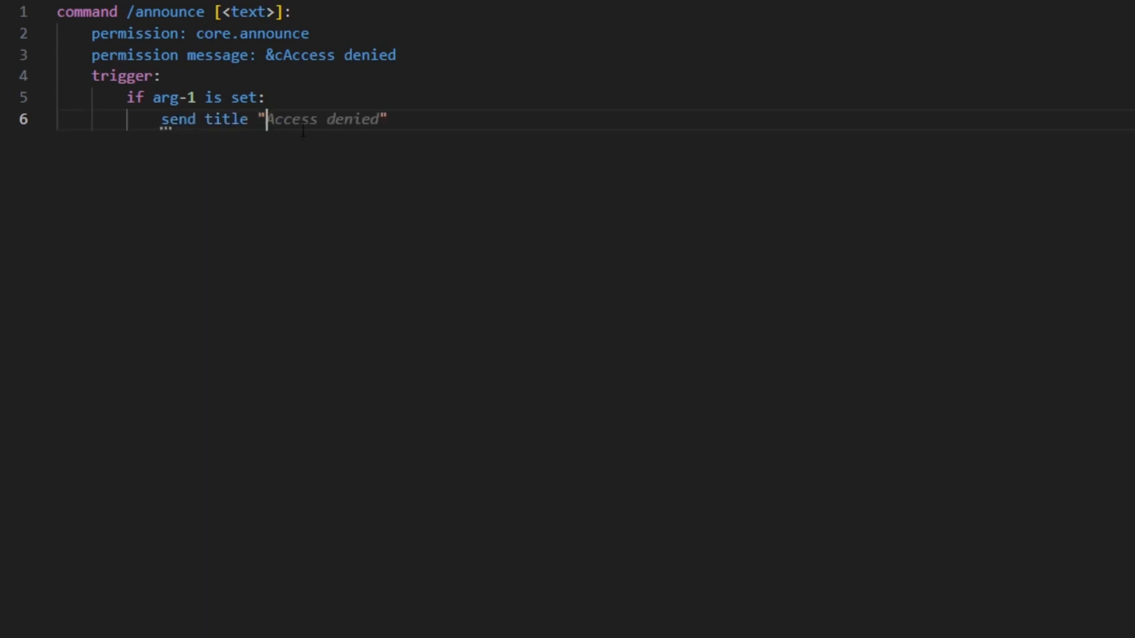
type("&e&lANNOUNCEMENT")
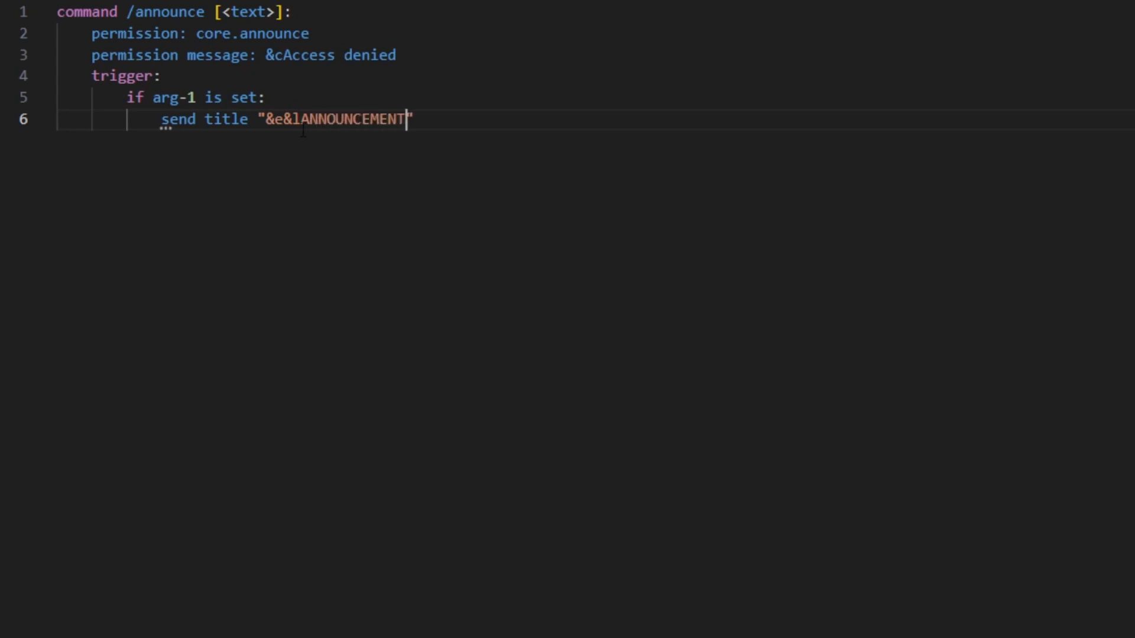
type("to all play")
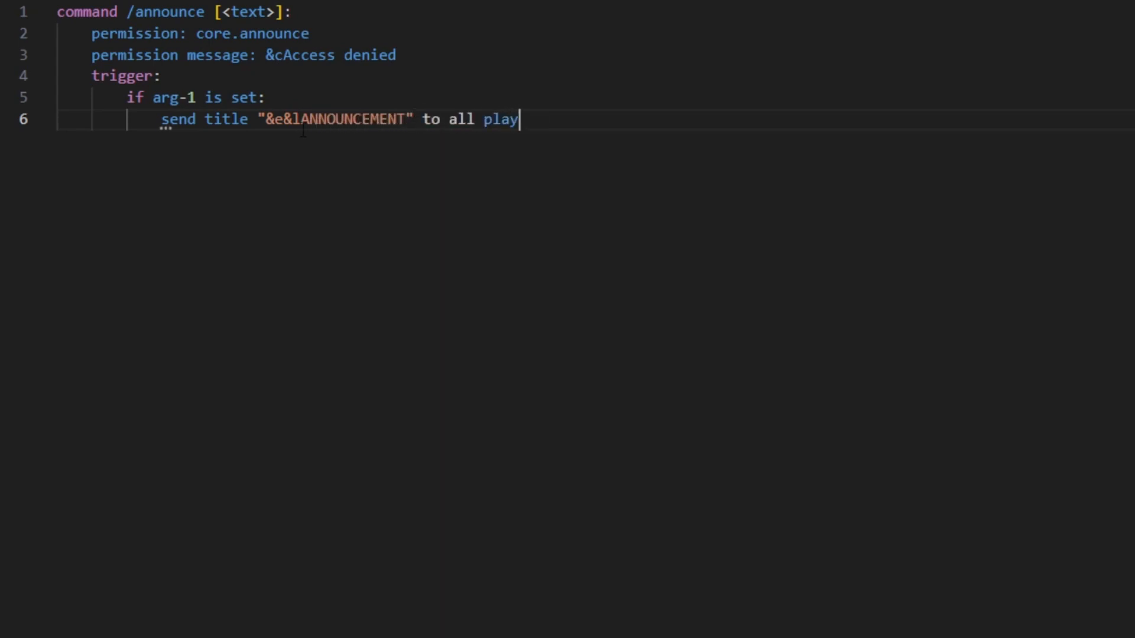
type("ers for")
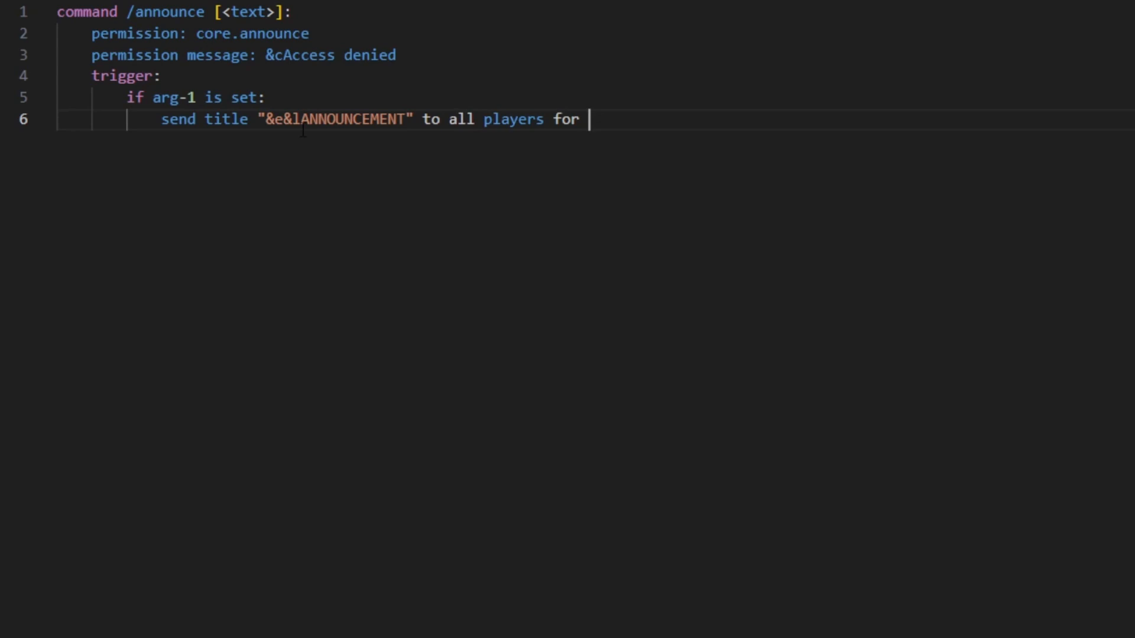
type("5 seconds")
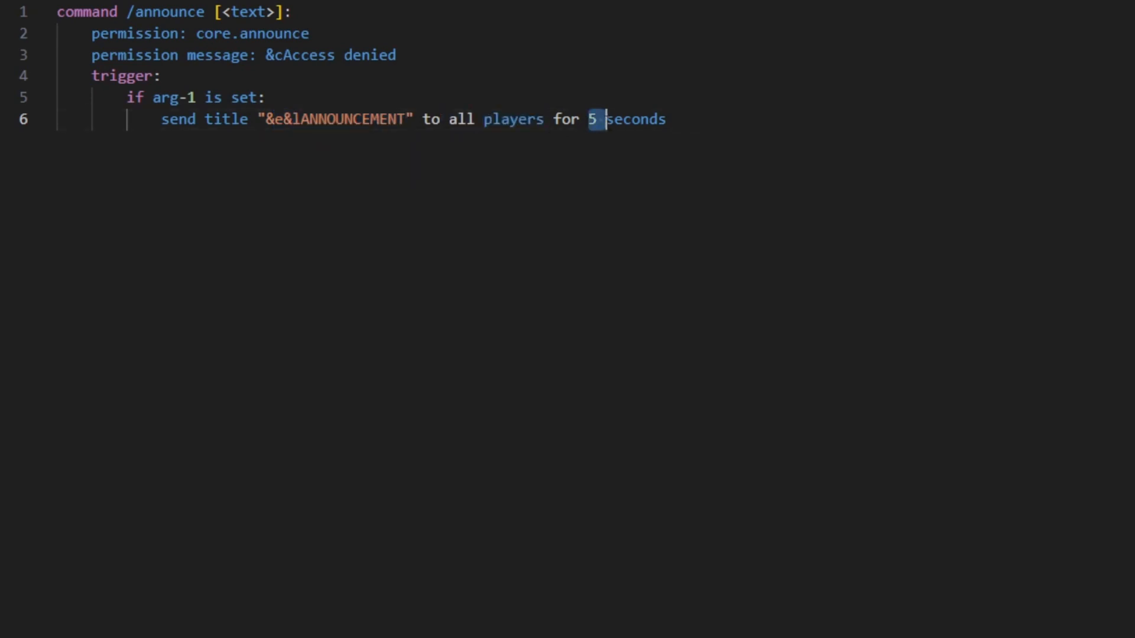
Send subtitle colored arg-1 to all players for 5 seconds on the next line.
key("Return")
type("send subtitle \"&")
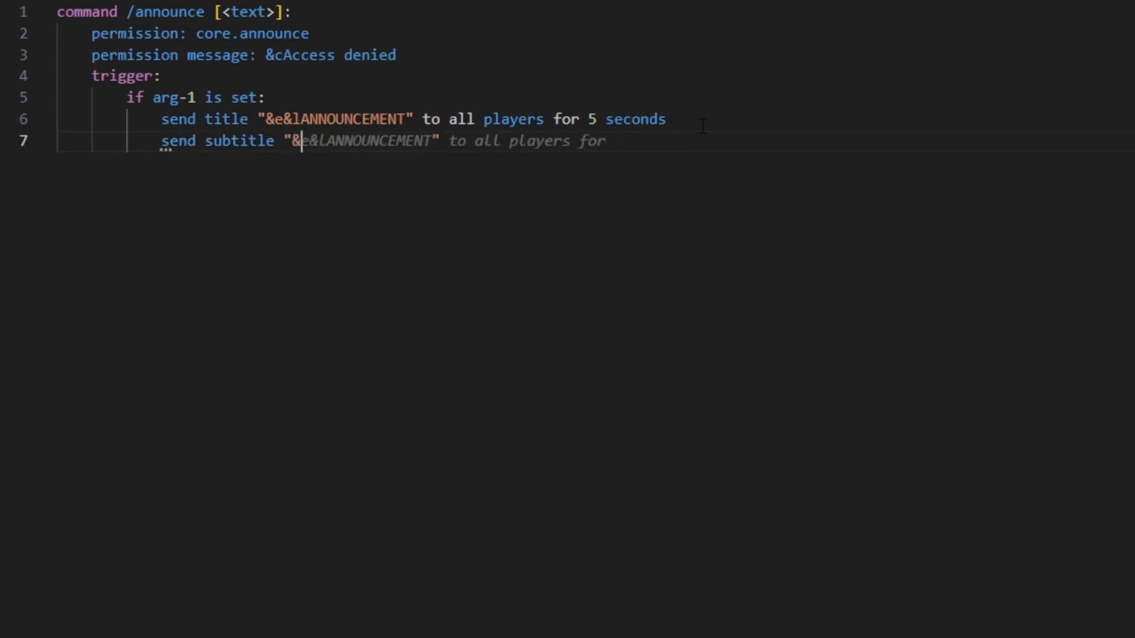
type("colored")
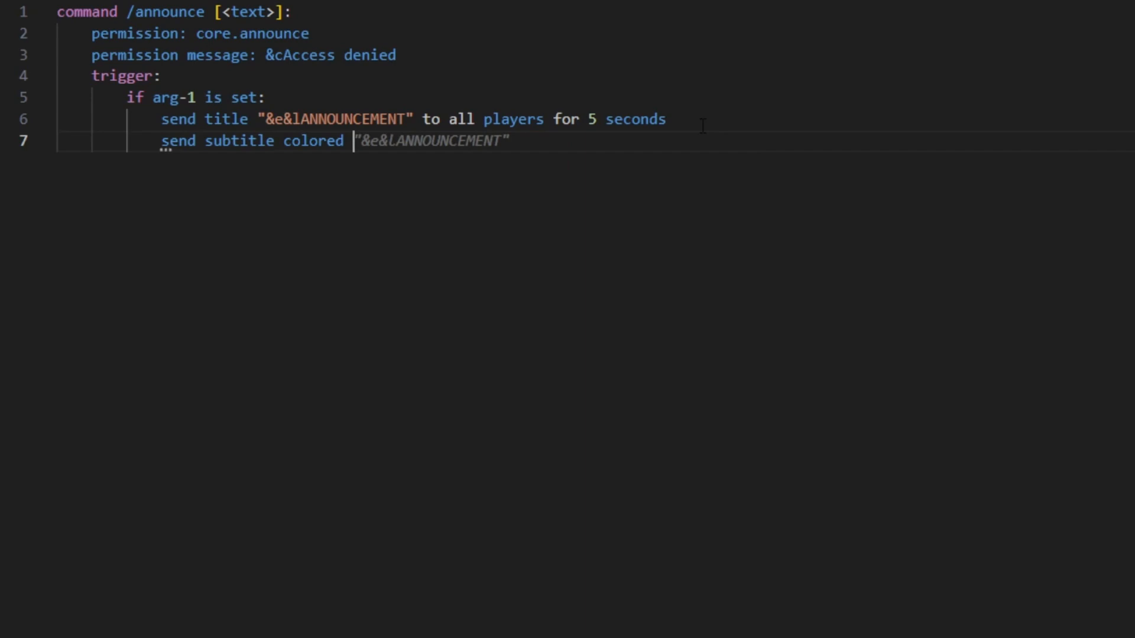
type("arg-1 to all")
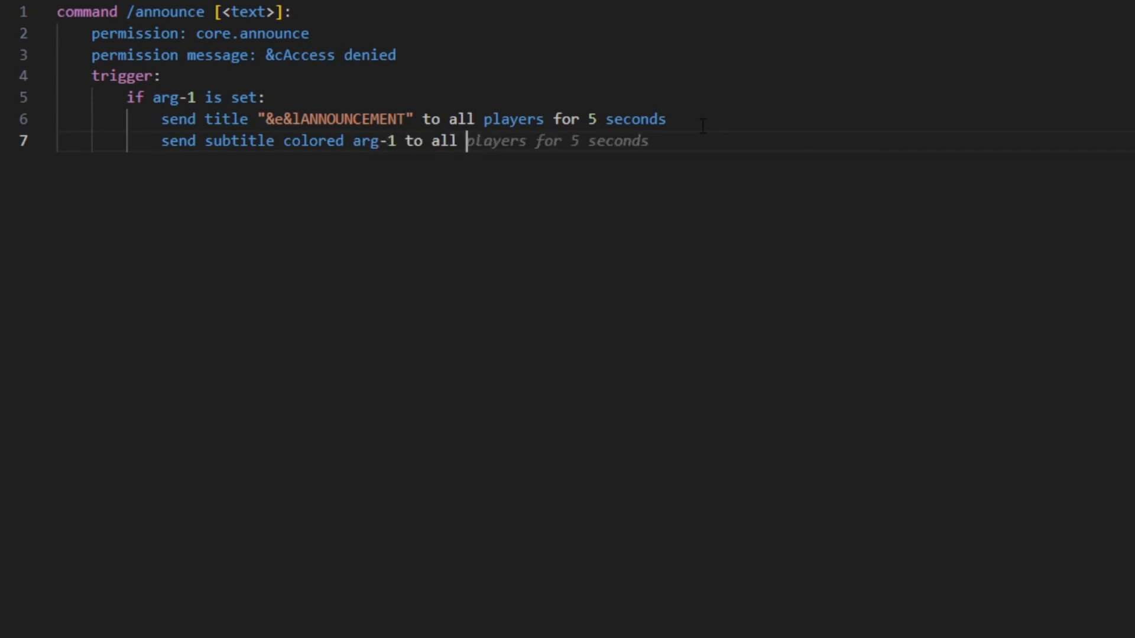
type("players for 5 seconds")
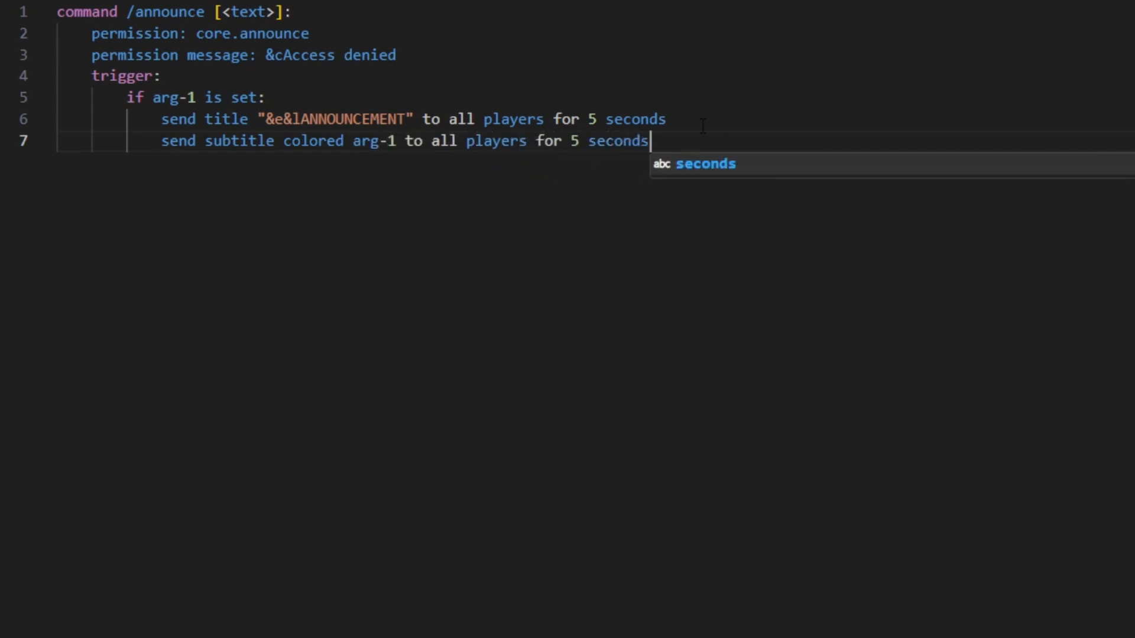
key("Escape")
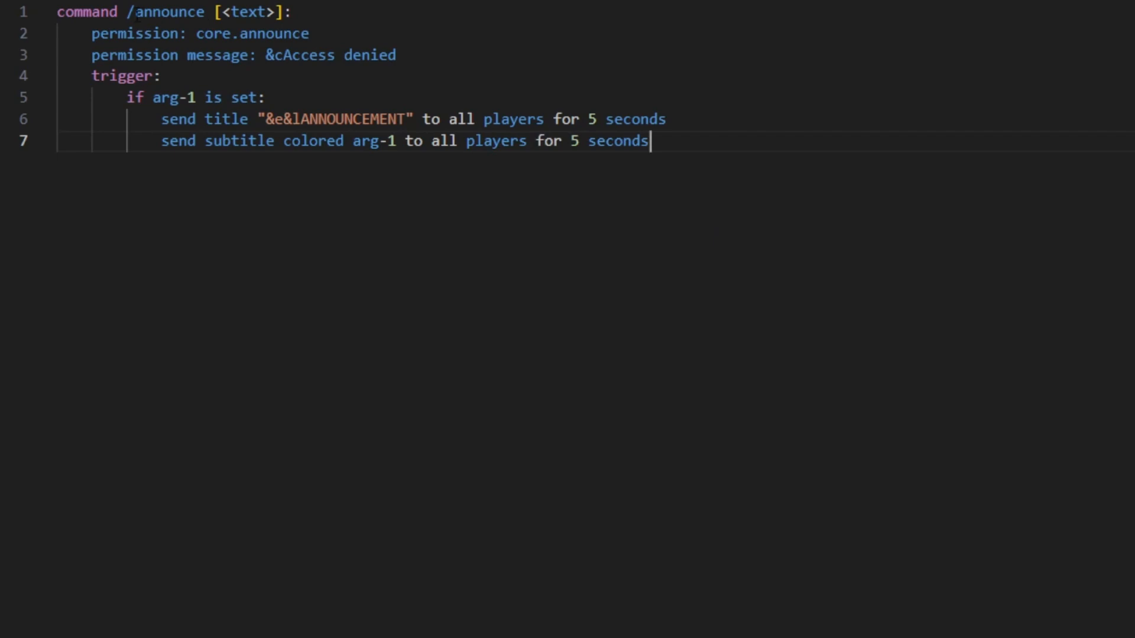
Add an else branch that sends '&cNo text provided'.
double_click(168, 12)
type("el")
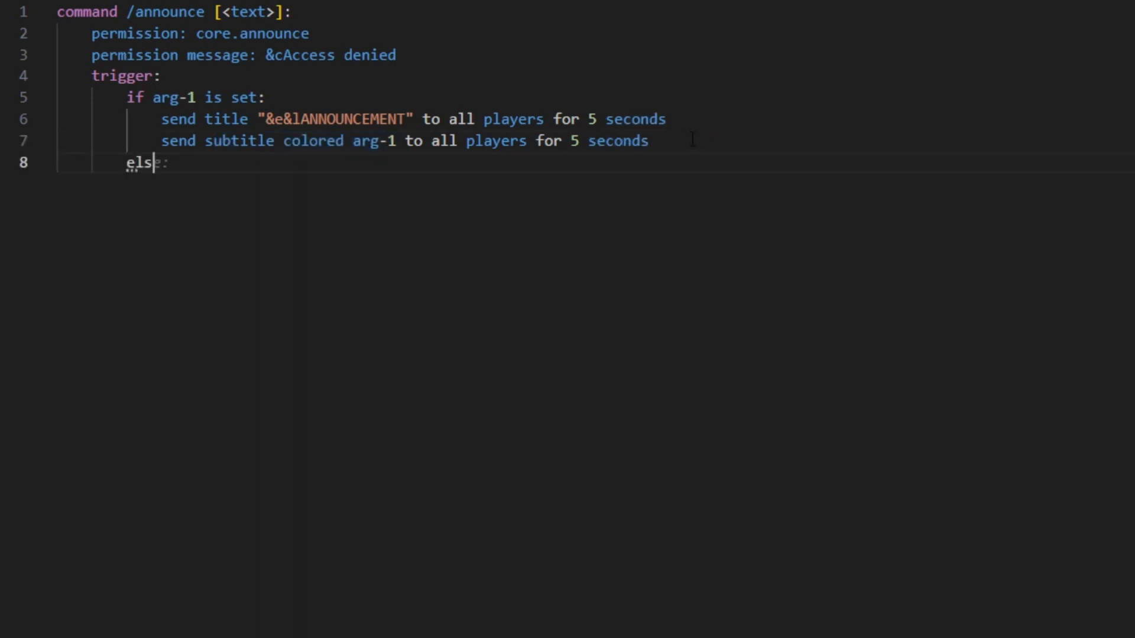
type("send \"&cNo t")
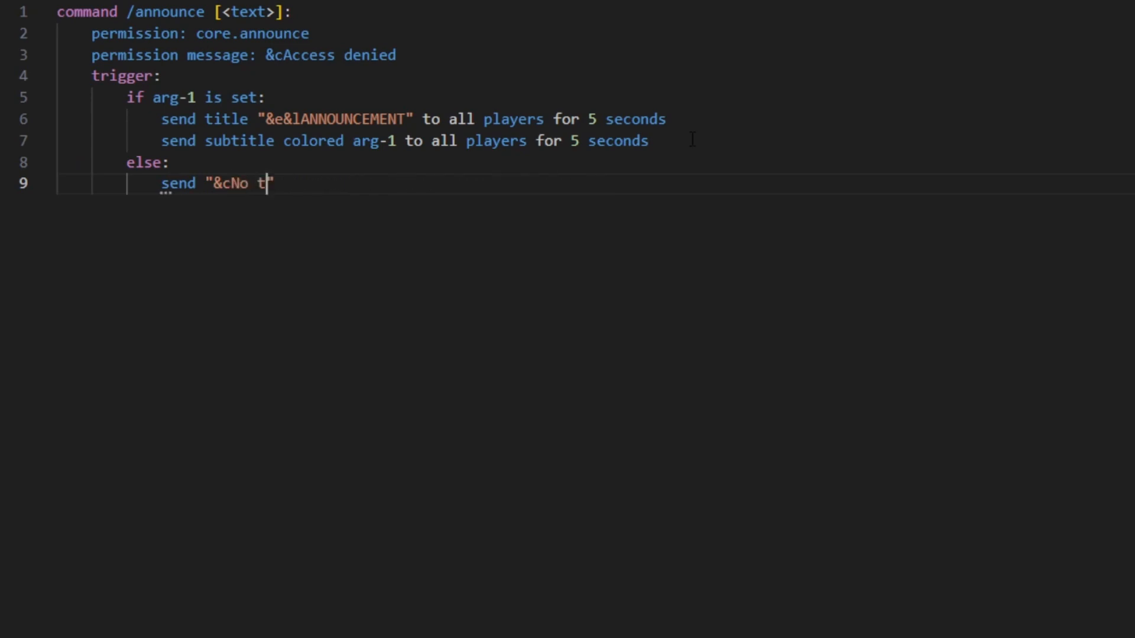
type("ext prov")
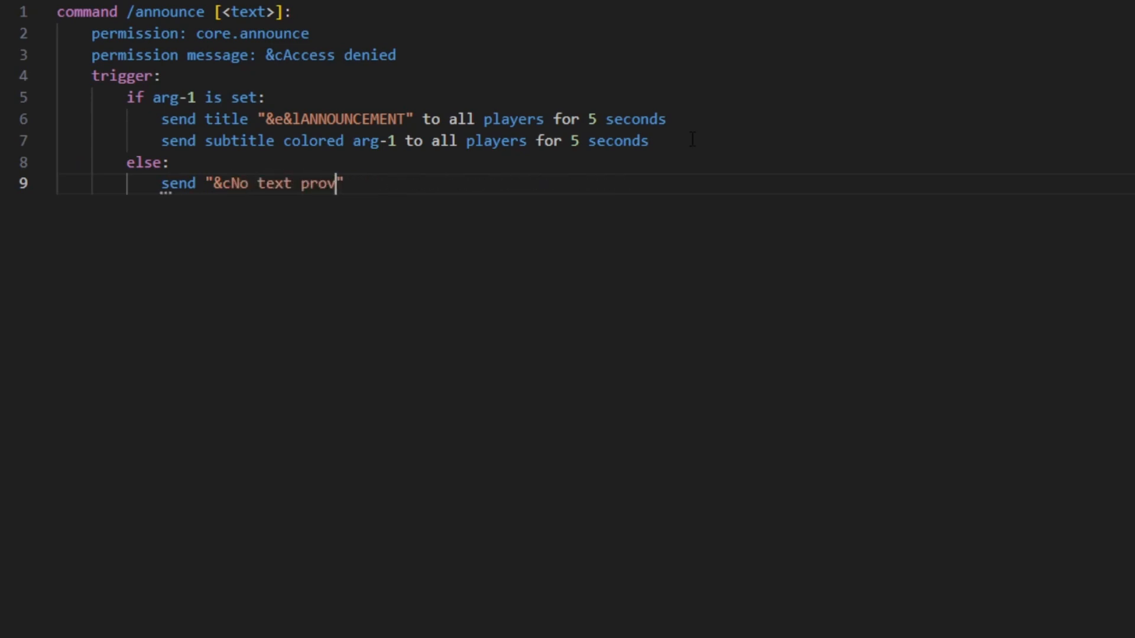
type("ided\"")
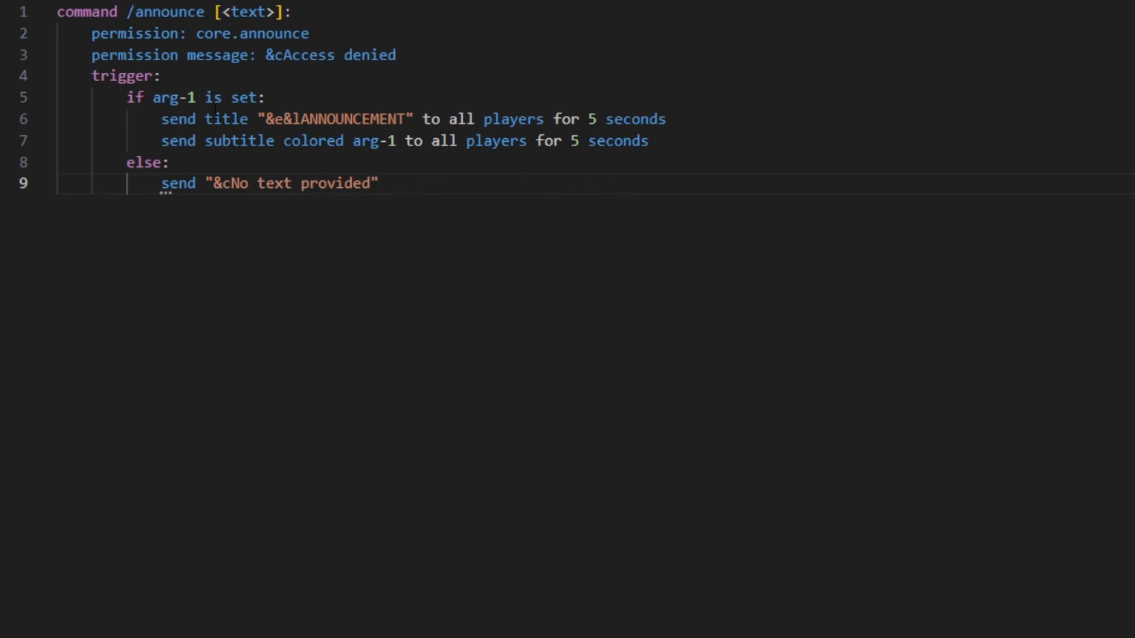
double_click(250, 11)
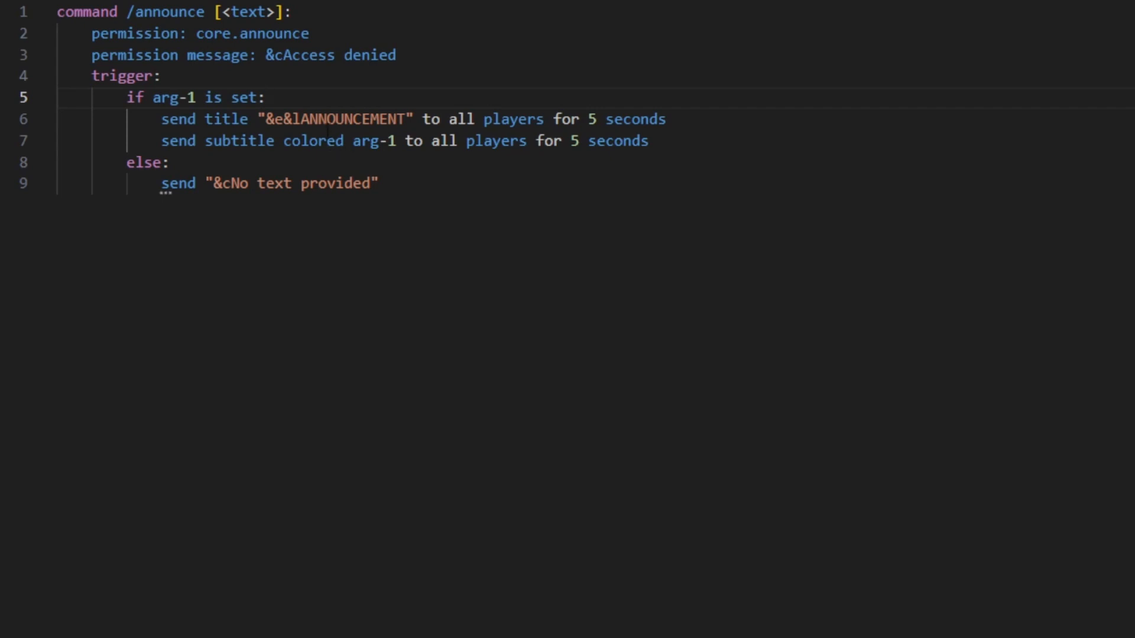
Add a play sound 'ENTITY_EXPERIENCE_ORB_PICKUP' line at pitch 2 at the top of the if block.
key("Enter")
type("play sound")
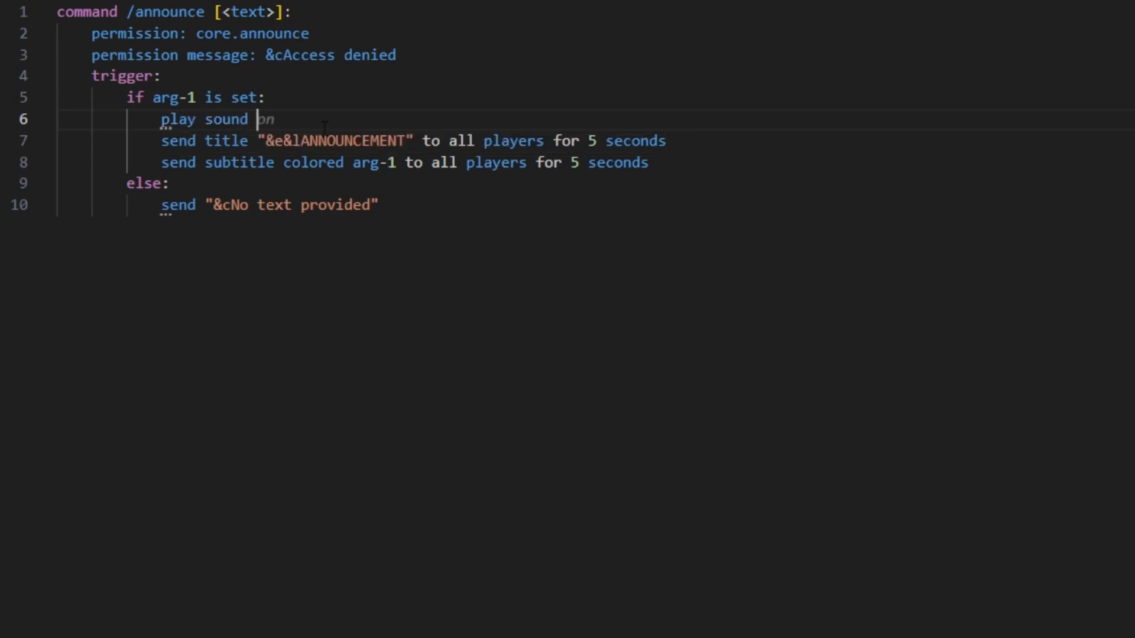
type("\"ENTITY_EXPERIENCE\"")
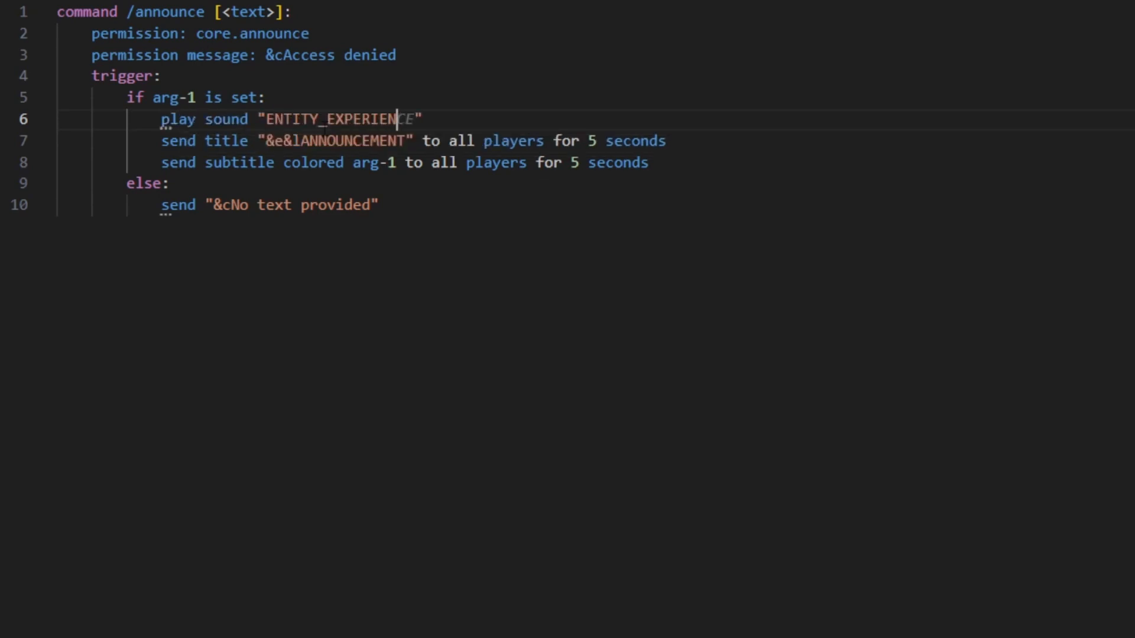
type("_PLAY")
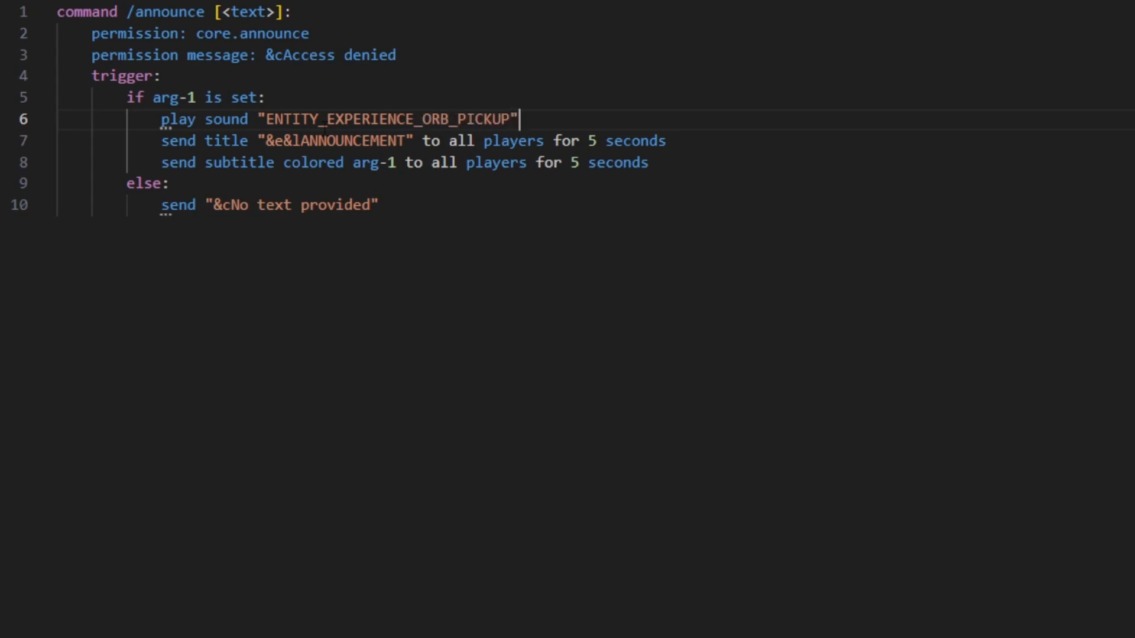
type("at pitch 2 to play")
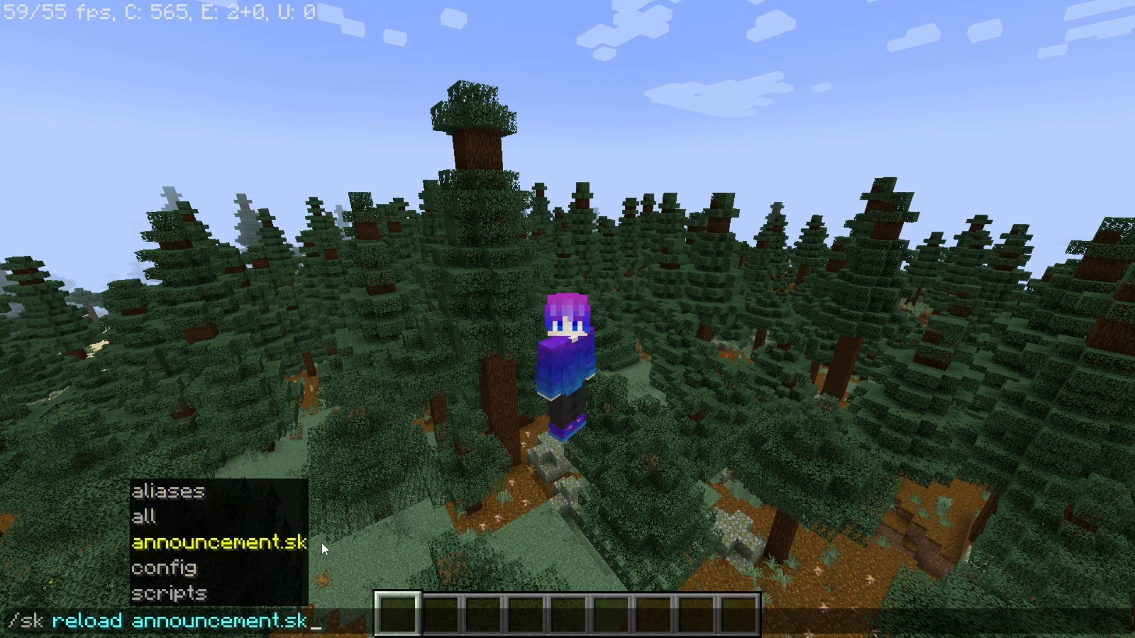
Run /sk reload announcement.sk, then start typing /announce with a '&aTe' test message.
key("Return")
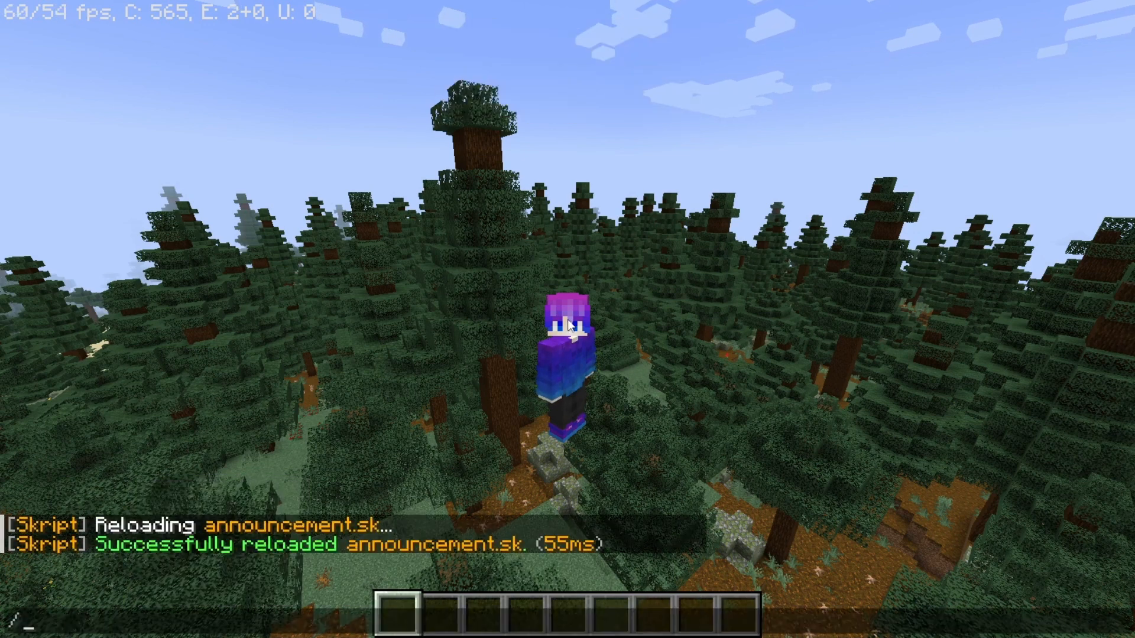
type("announce")
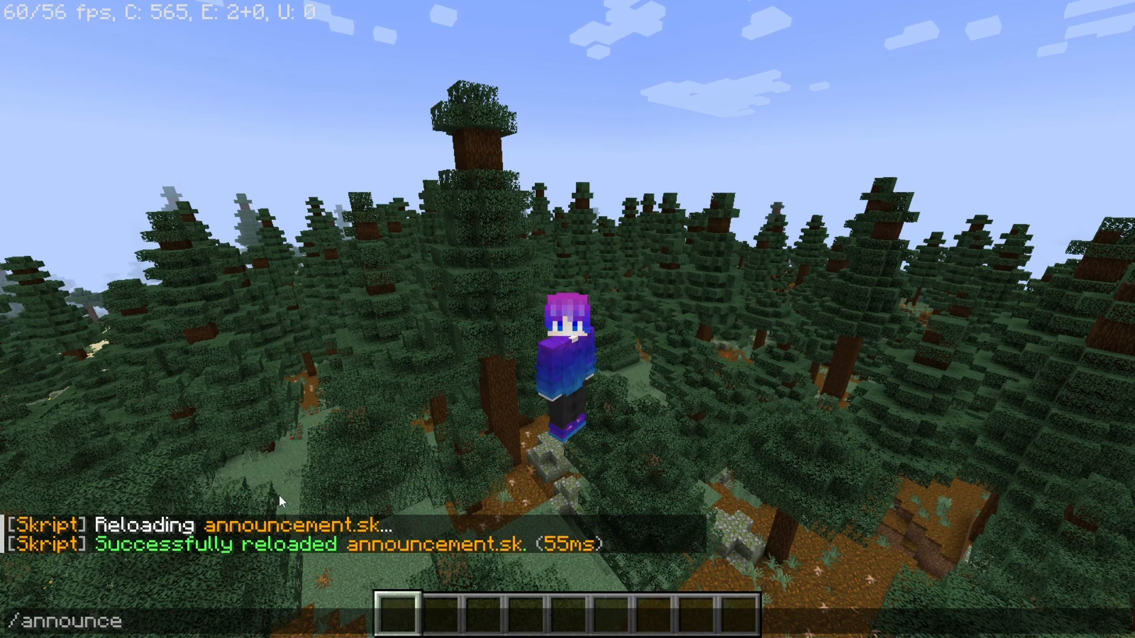
type("&aTe")
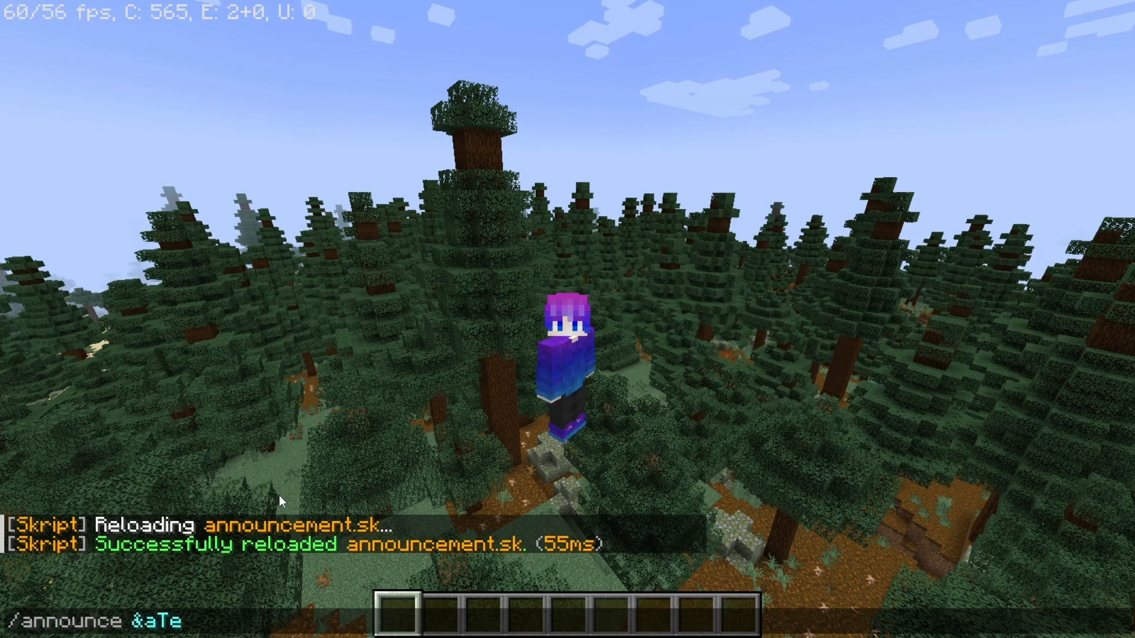